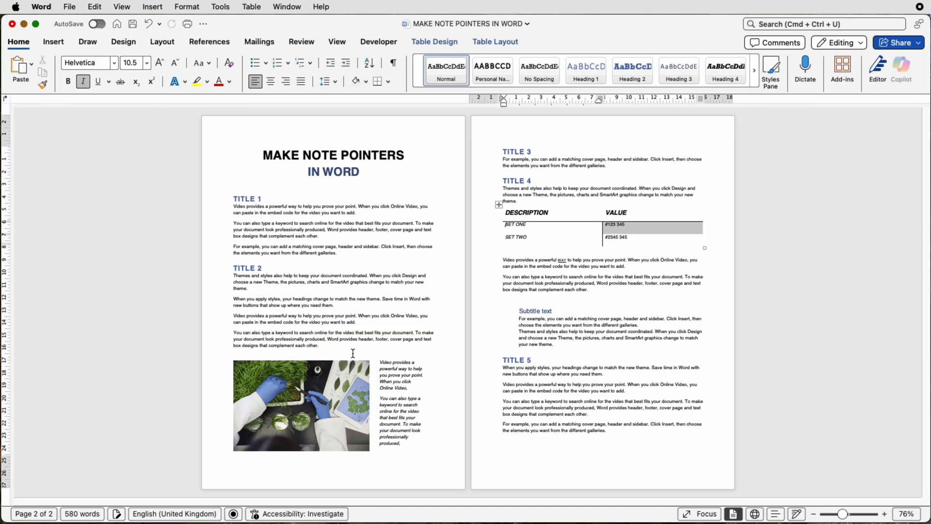
mouse_move(344, 276)
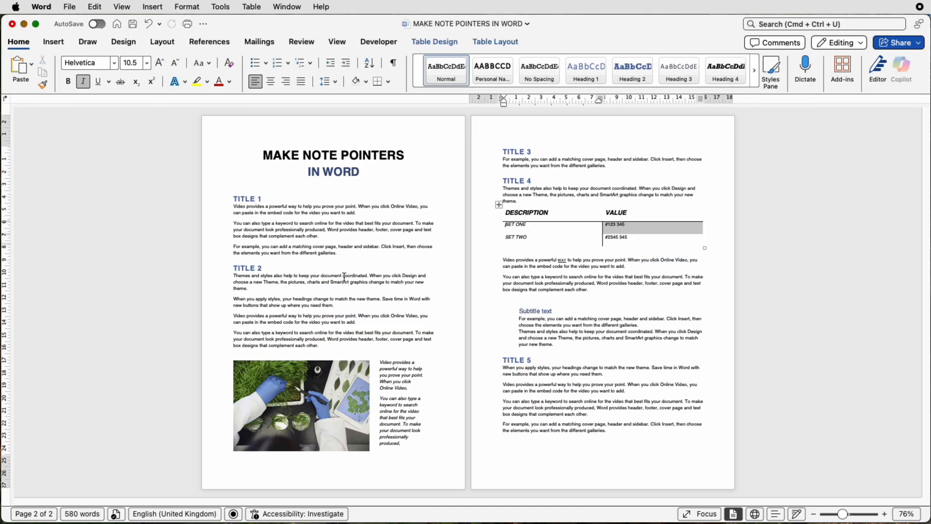
- Choose Draw Text Box from the Insert tab's Text Box menu
click(53, 42)
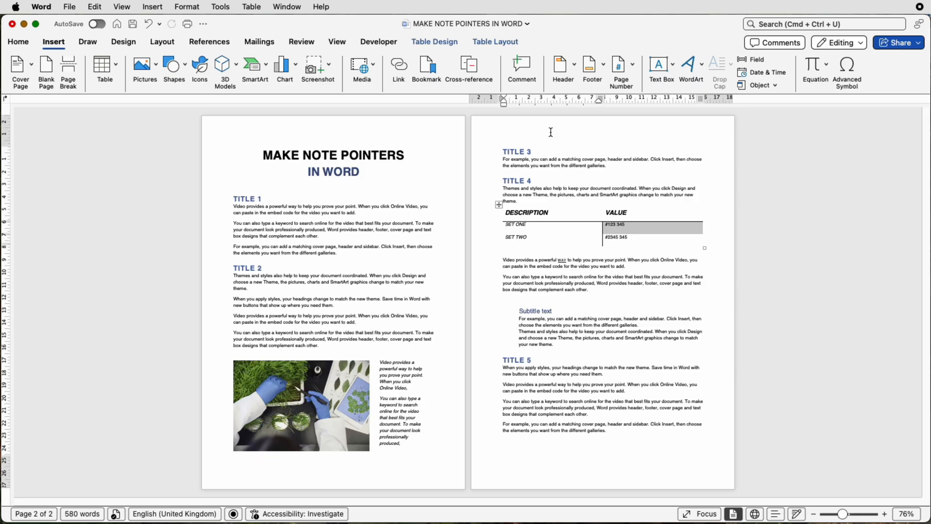
click(658, 64)
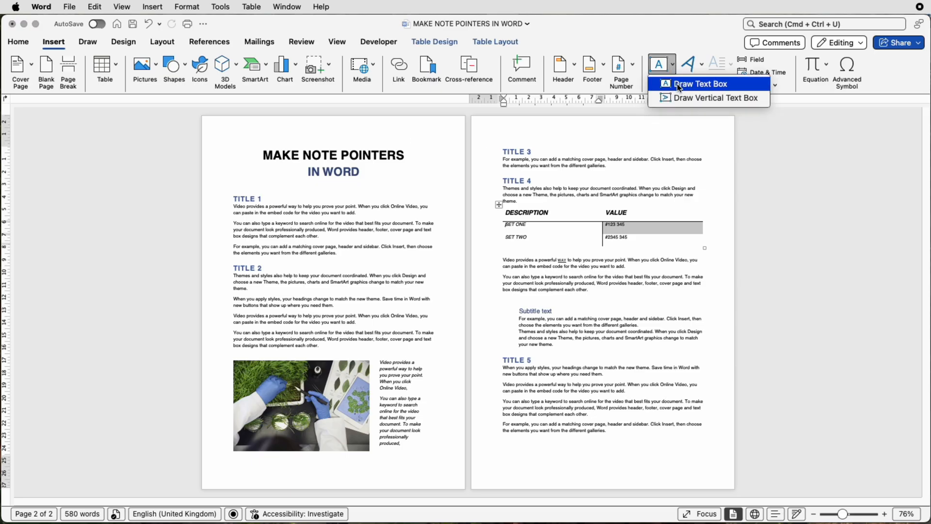
click(699, 83)
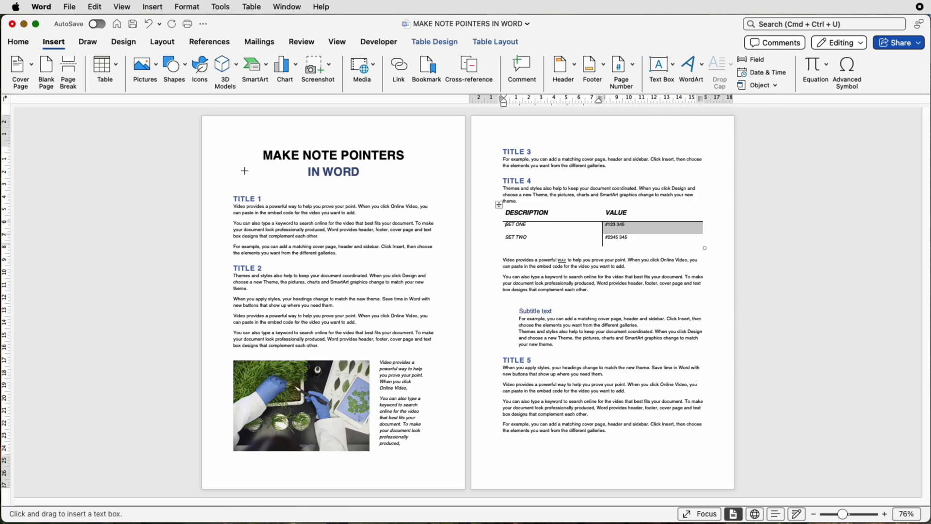
- Draw a text box on page one below the title and select it
drag(244, 171, 319, 240)
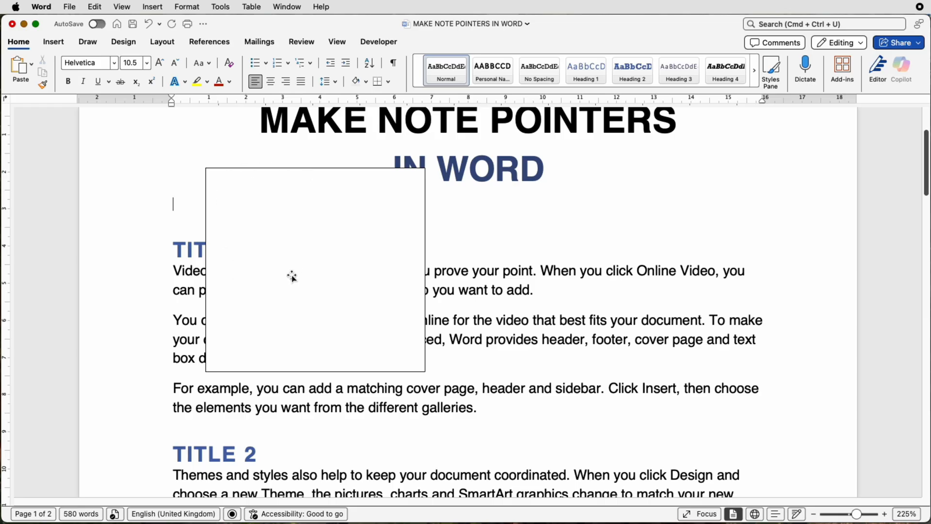
mouse_move(295, 254)
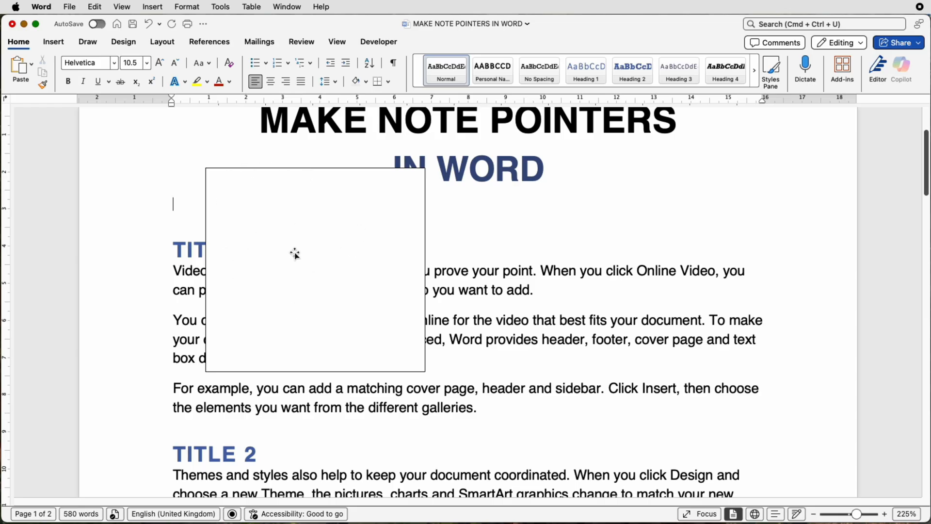
click(295, 252)
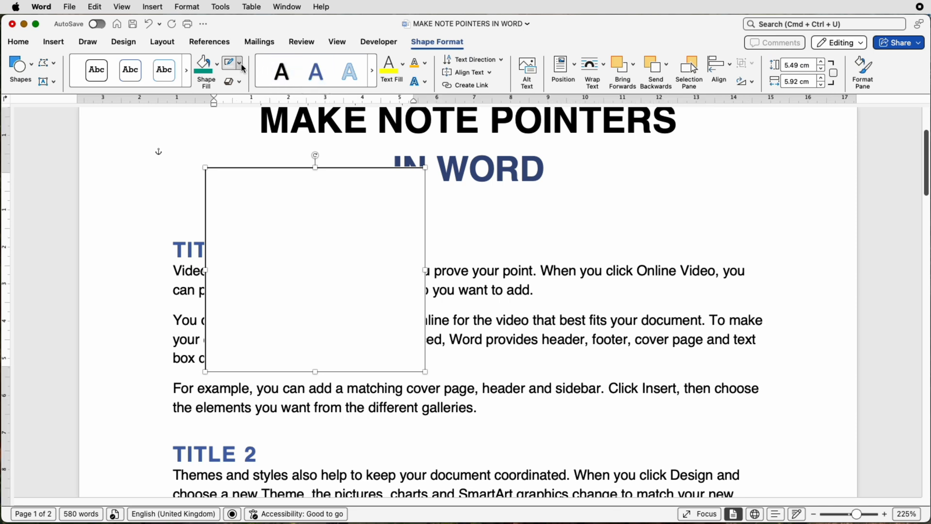
- Give the text box a custom pink outline from More Outline Colours
click(240, 62)
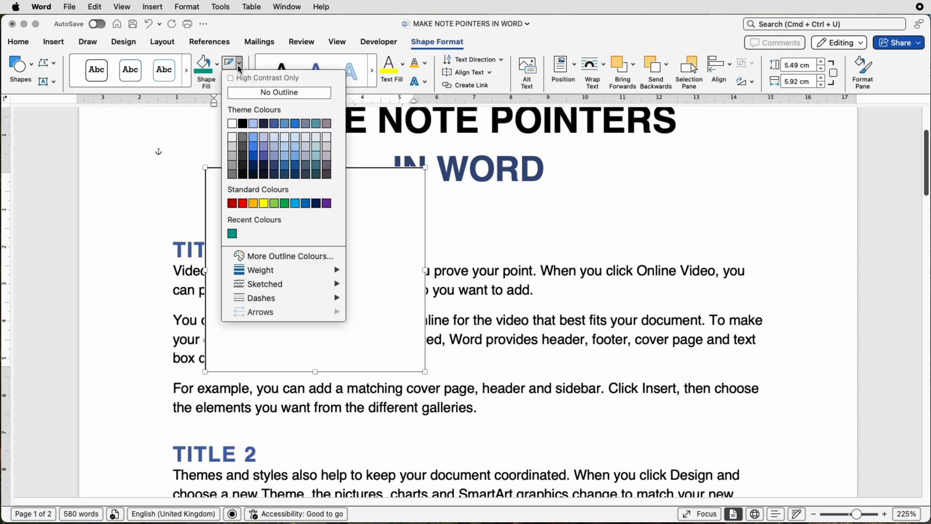
mouse_move(303, 168)
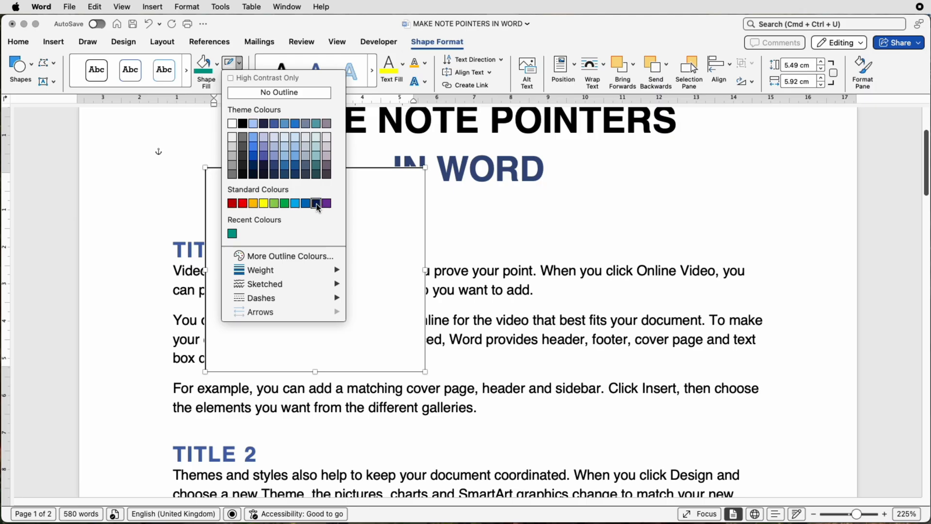
mouse_move(290, 255)
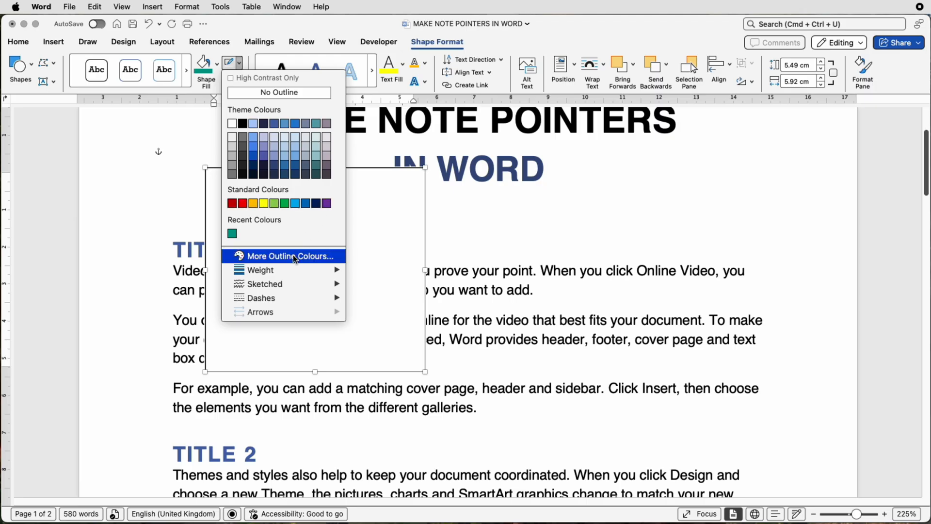
click(286, 256)
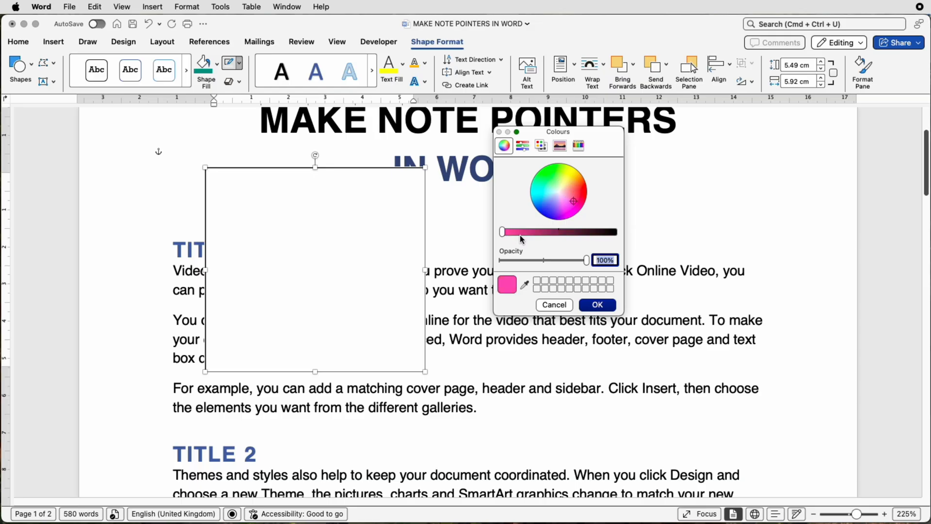
drag(502, 232, 516, 231)
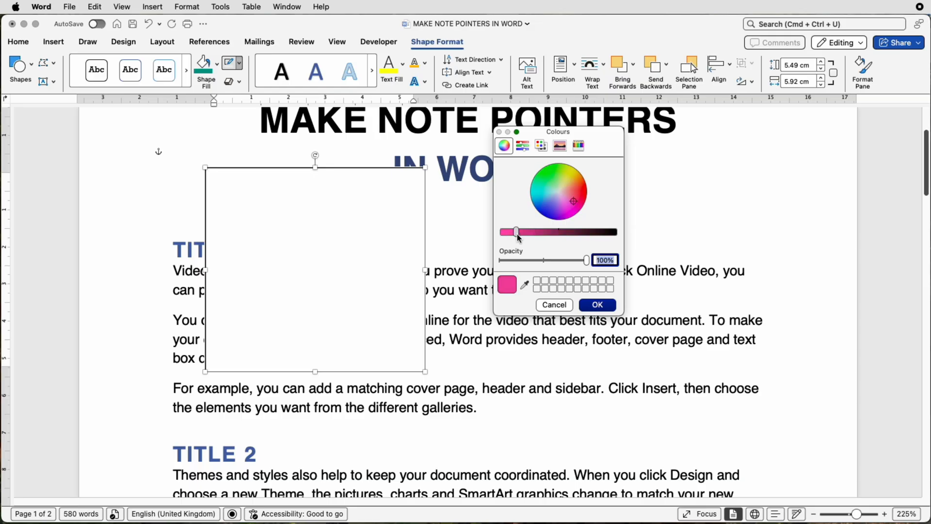
drag(515, 232, 505, 232)
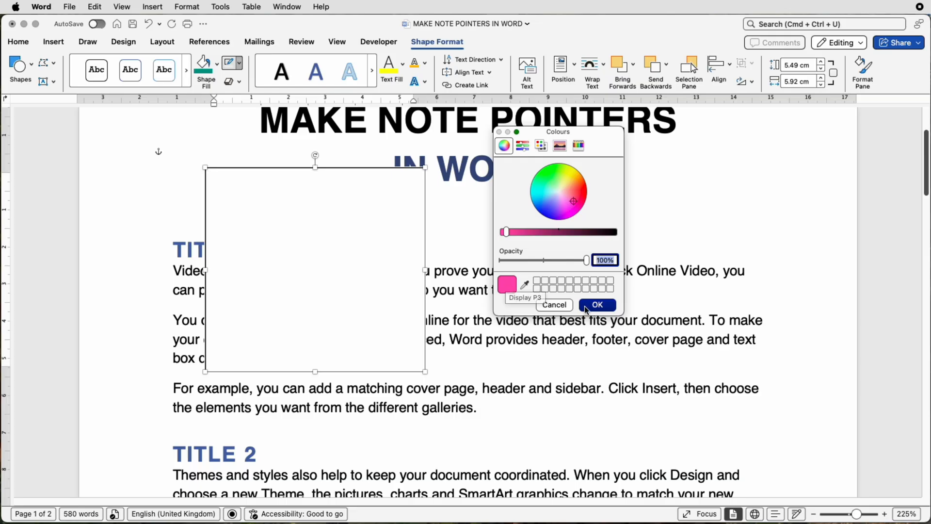
click(597, 305)
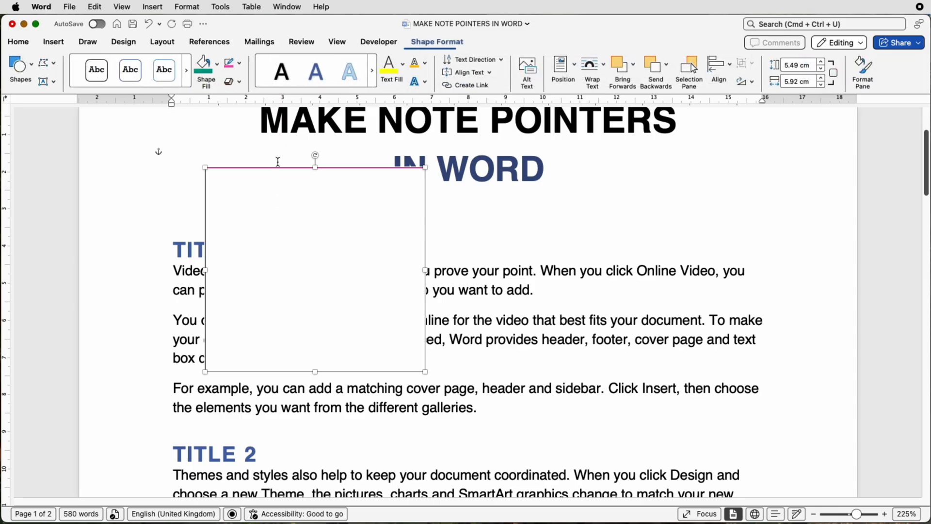
- Thicken the box outline to 6 pt, then set it to No Outline
click(238, 63)
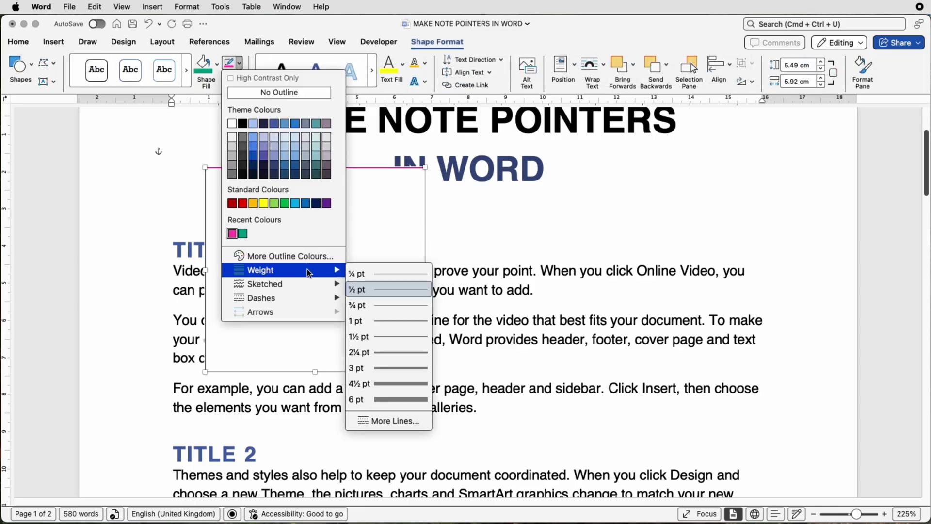
mouse_move(395, 400)
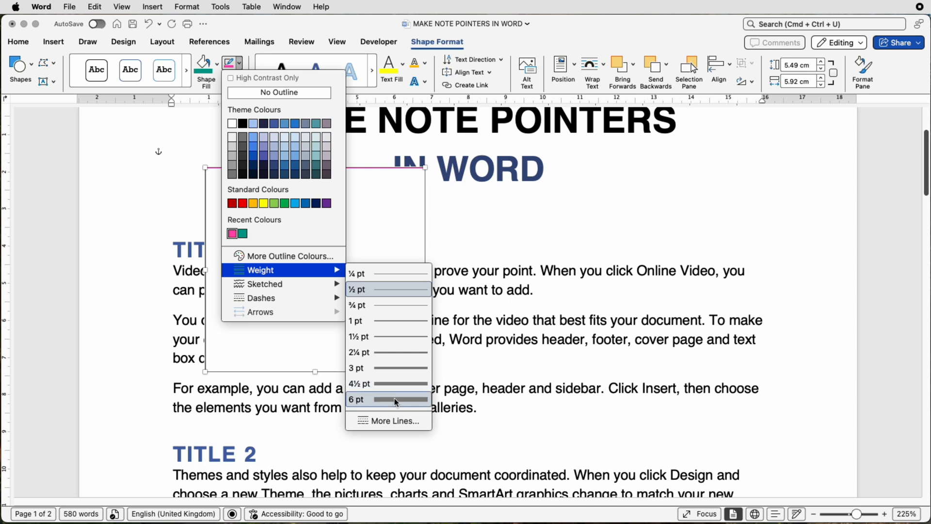
click(388, 399)
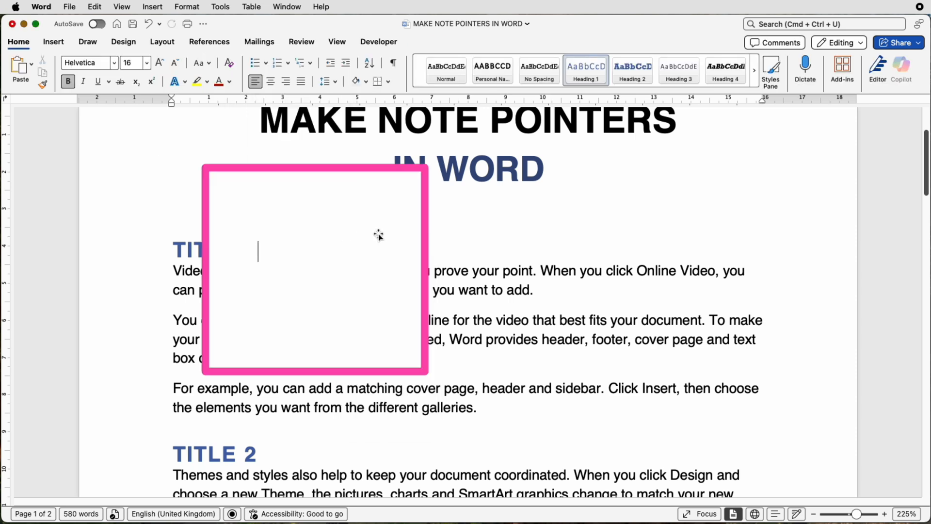
mouse_move(348, 219)
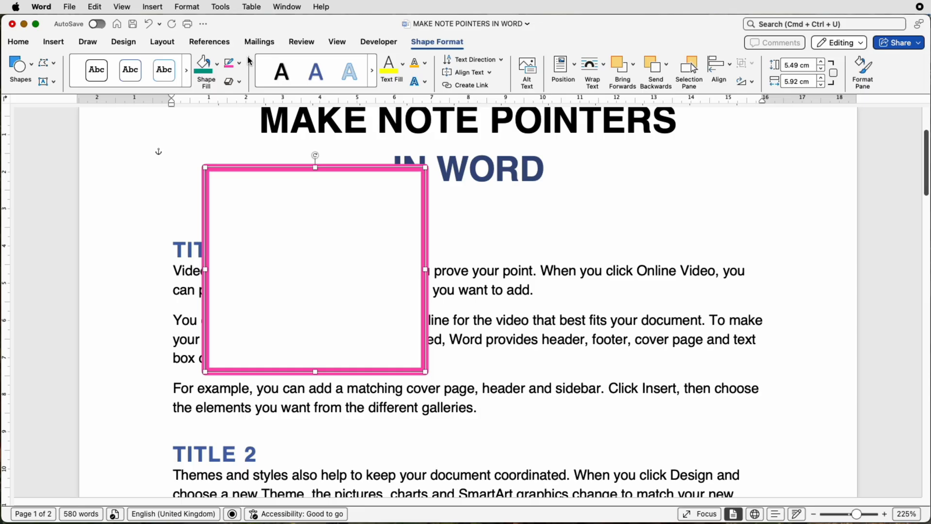
click(239, 63)
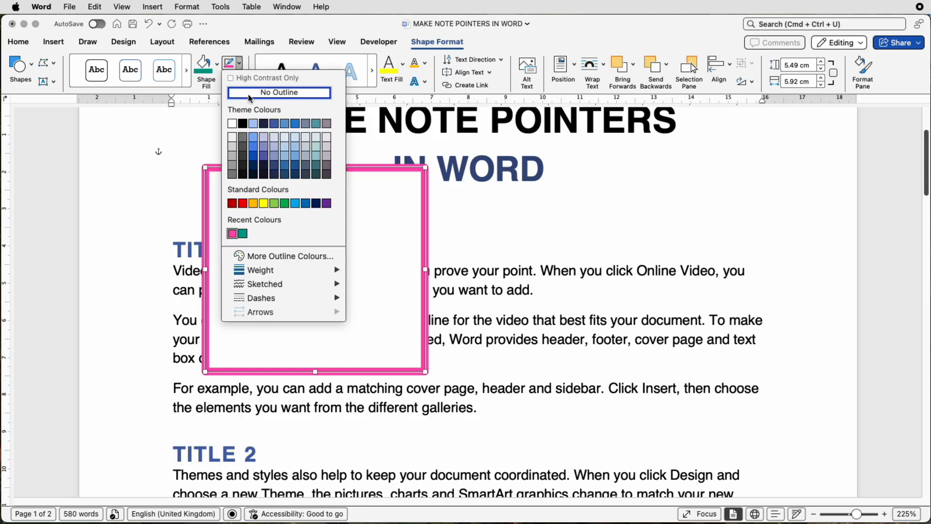
click(279, 92)
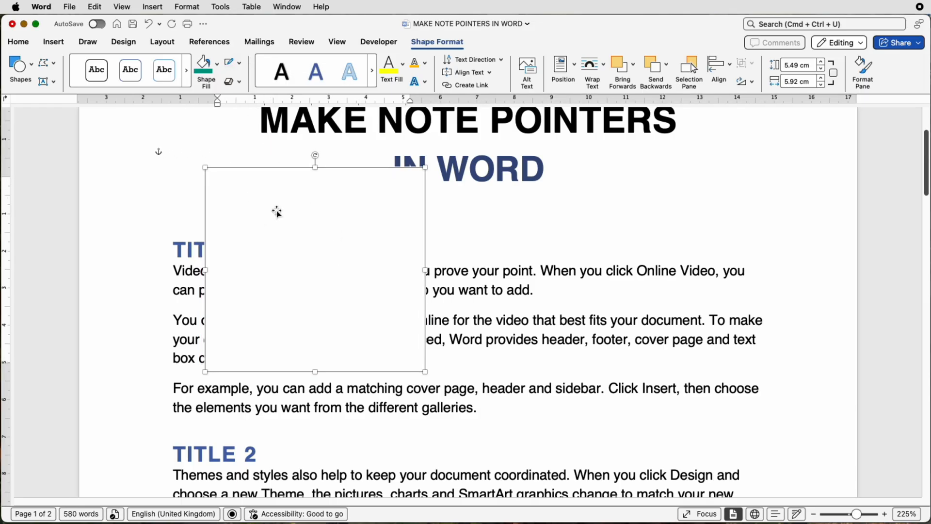
mouse_move(274, 210)
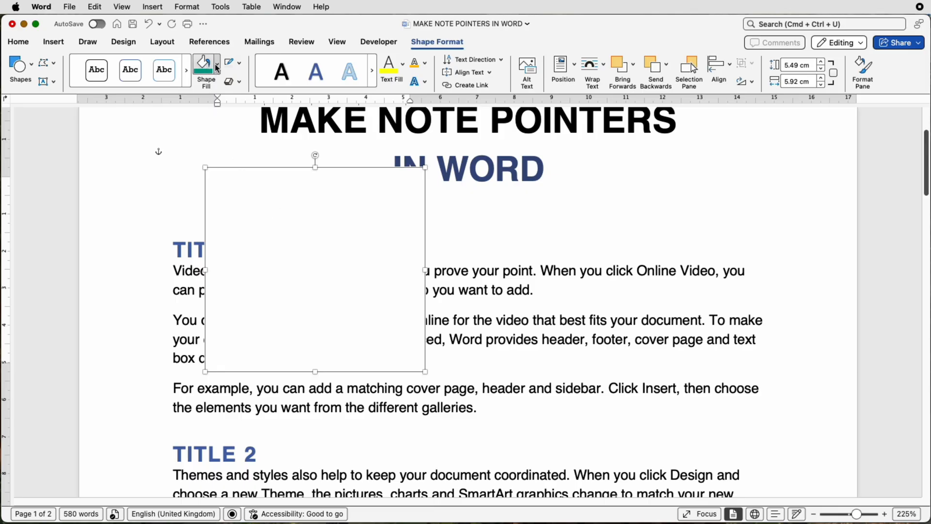
- Fill the box with standard orange and shrink it to about 4.9 cm square
click(216, 65)
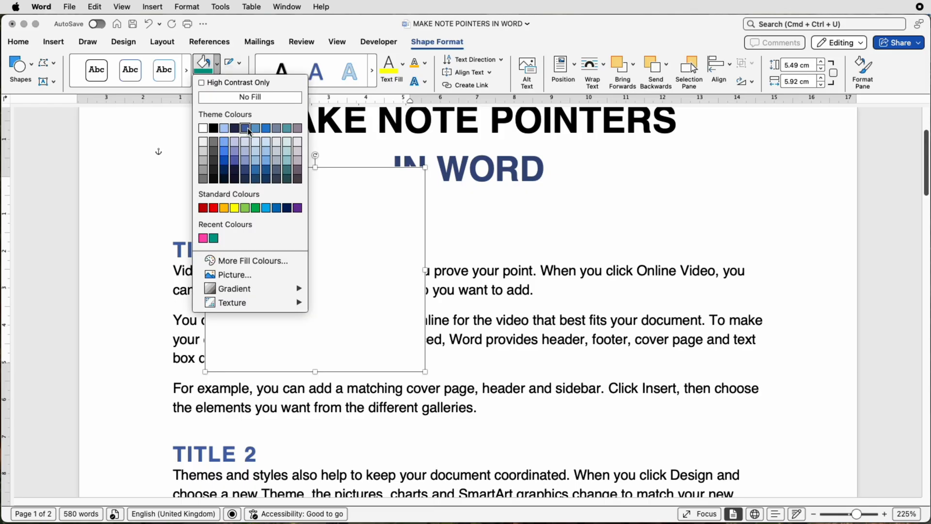
mouse_move(209, 214)
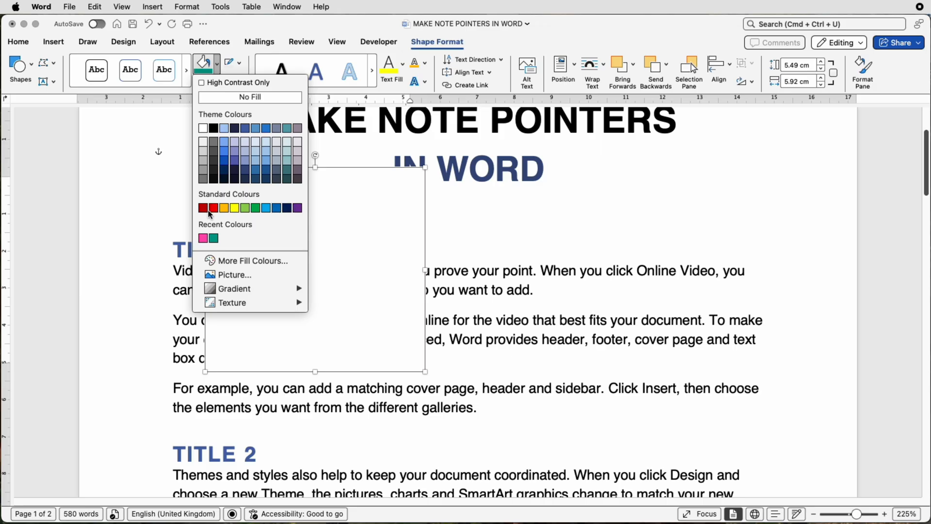
mouse_move(253, 261)
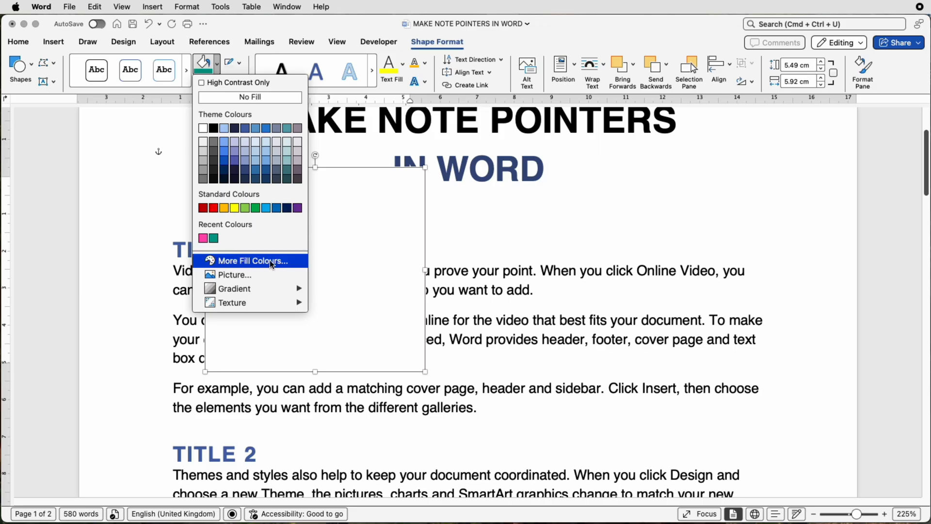
mouse_move(224, 208)
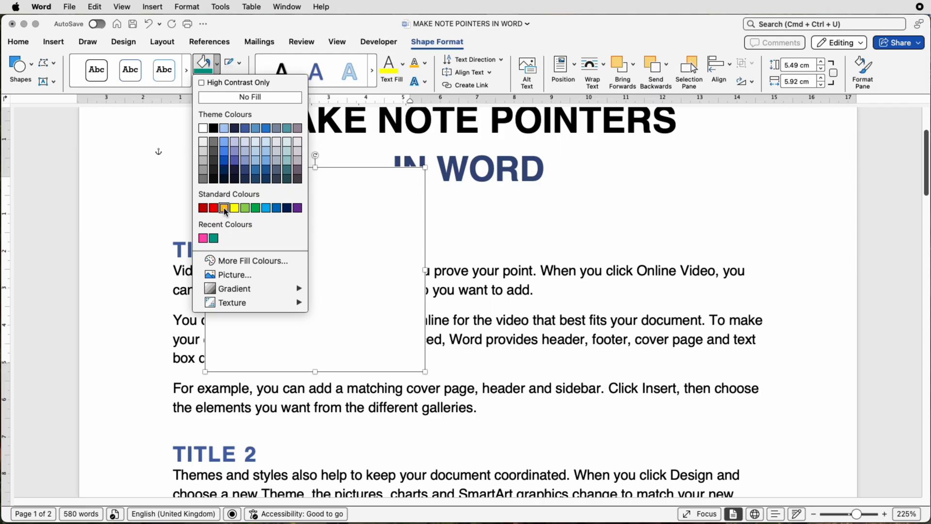
click(224, 207)
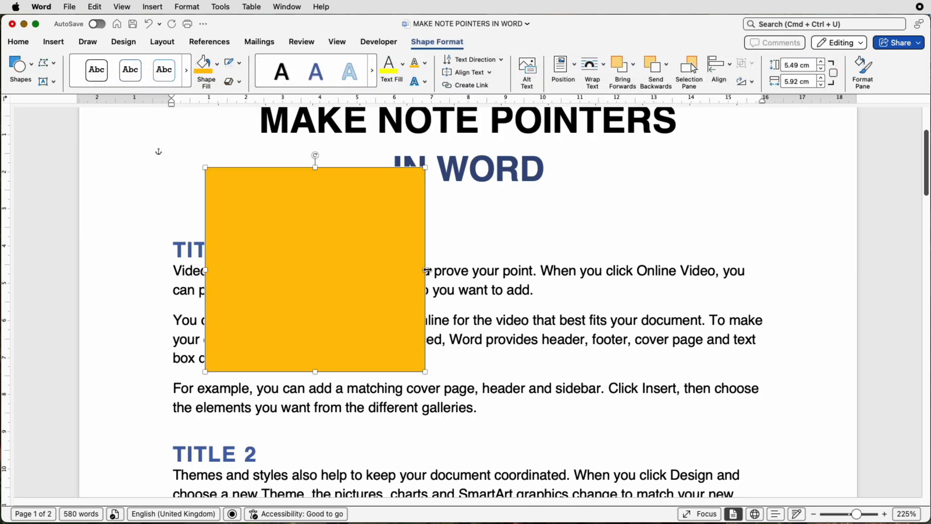
drag(425, 269, 321, 270)
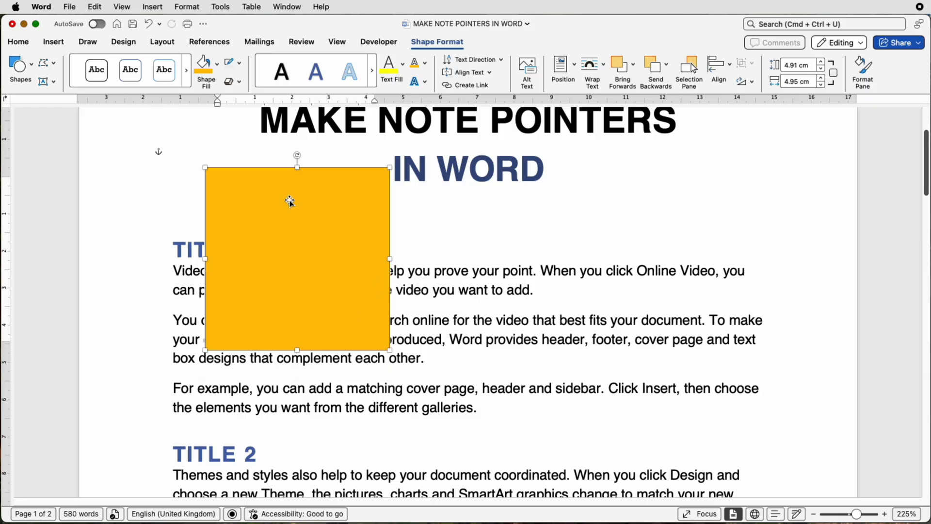
- Type the note 'This area is for notes to inform the u… This box will house as much text as you want.'
double_click(289, 200)
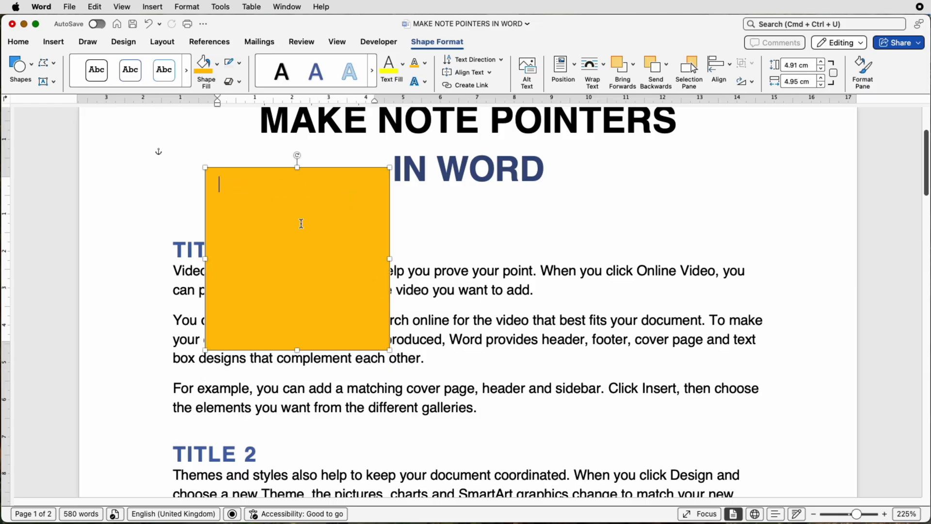
mouse_move(342, 235)
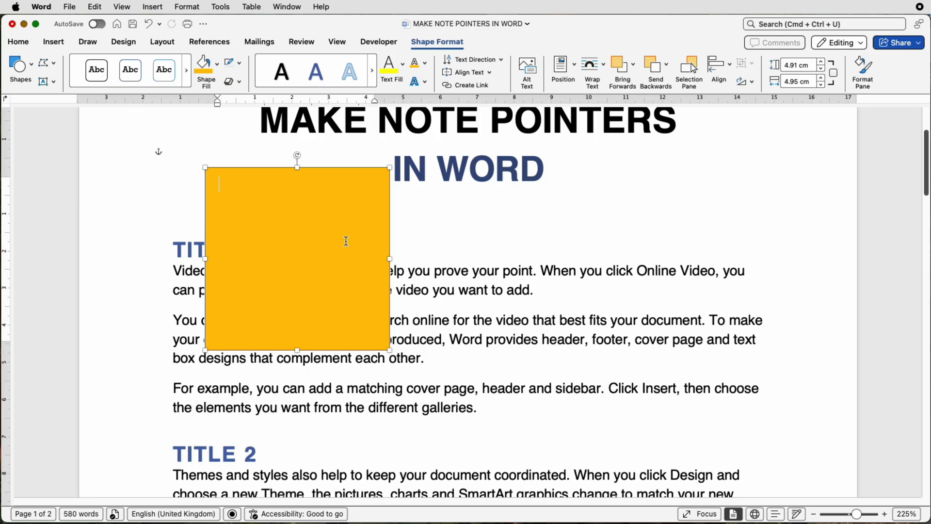
text(This area is for notes to inform the user of further information or simple instruction)
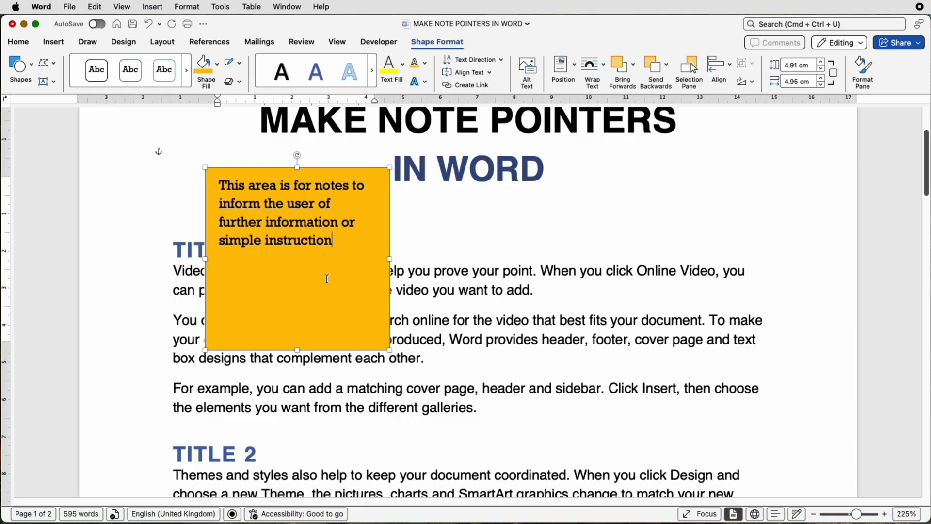
text(This box will house as much text as you want)
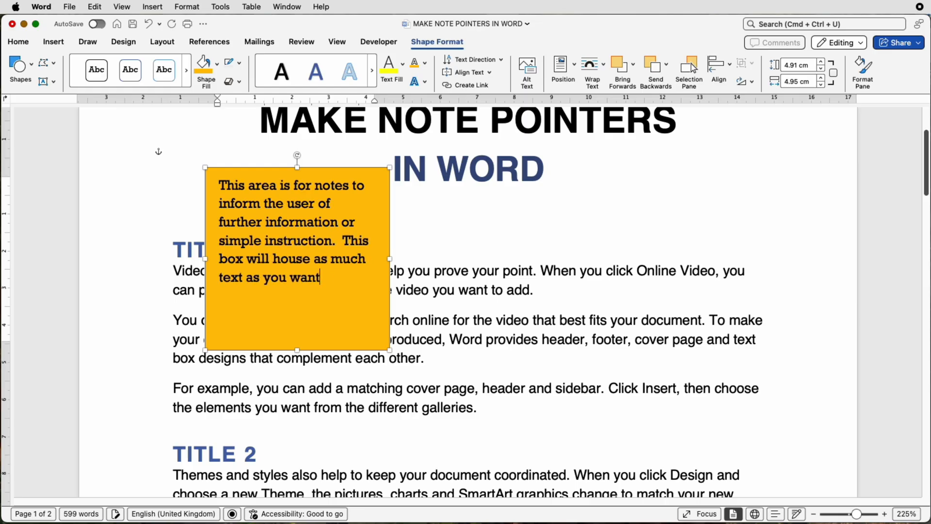
text(.)
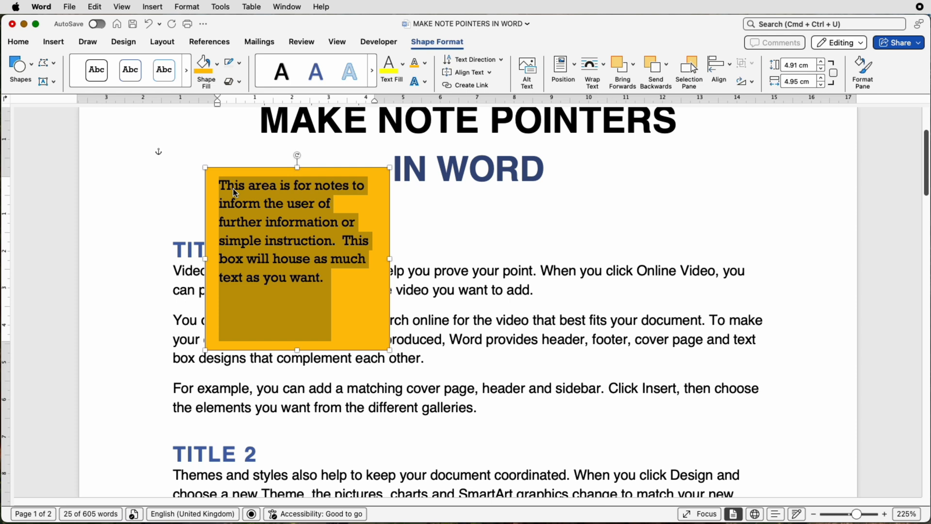
mouse_move(97, 175)
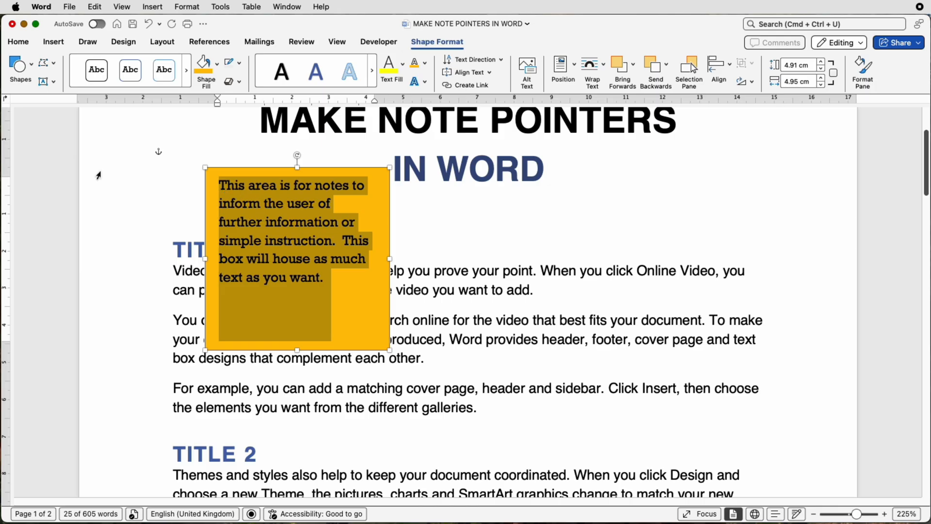
- Set the note text to Helvetica and reduce its size with Grow/Shrink Font
click(18, 42)
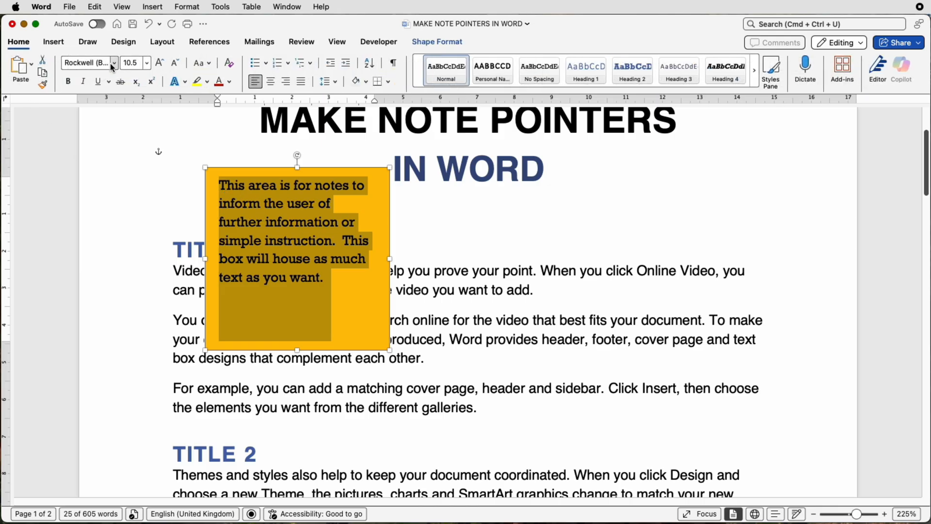
click(114, 62)
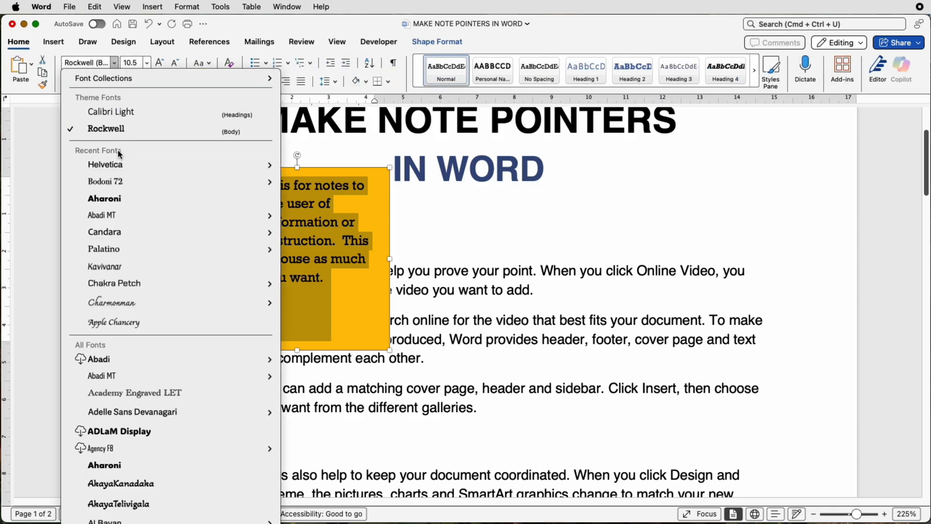
click(105, 164)
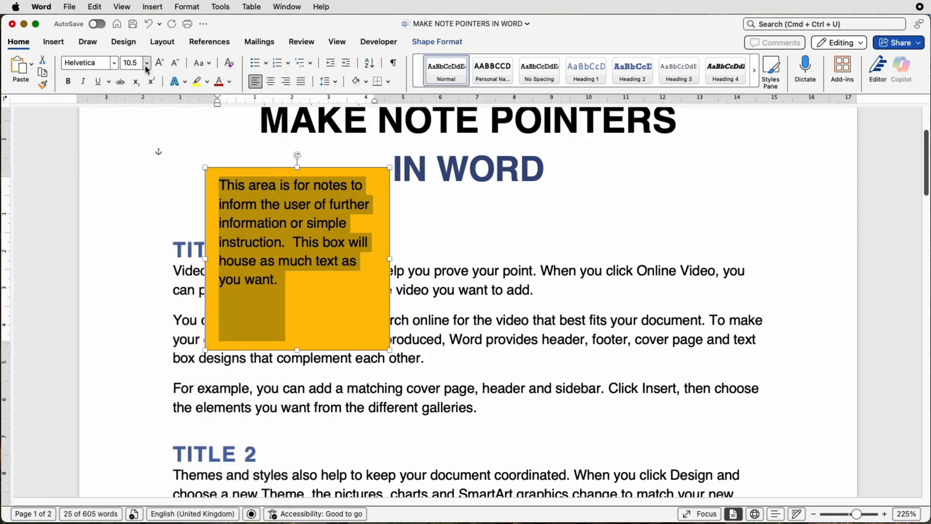
click(148, 63)
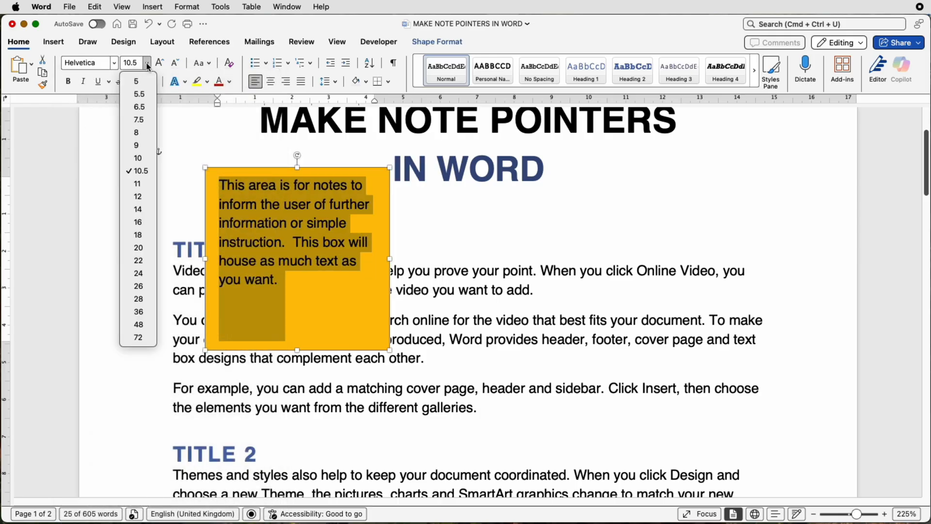
click(159, 63)
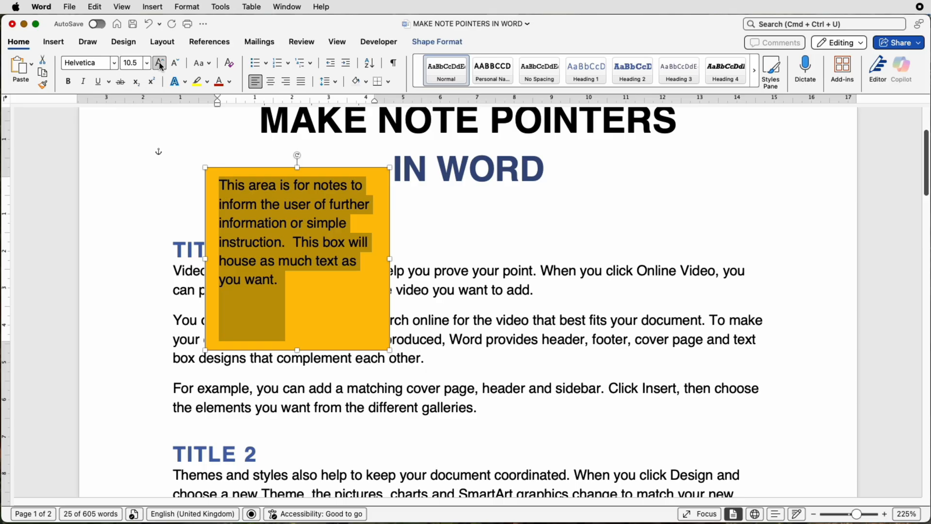
click(160, 63)
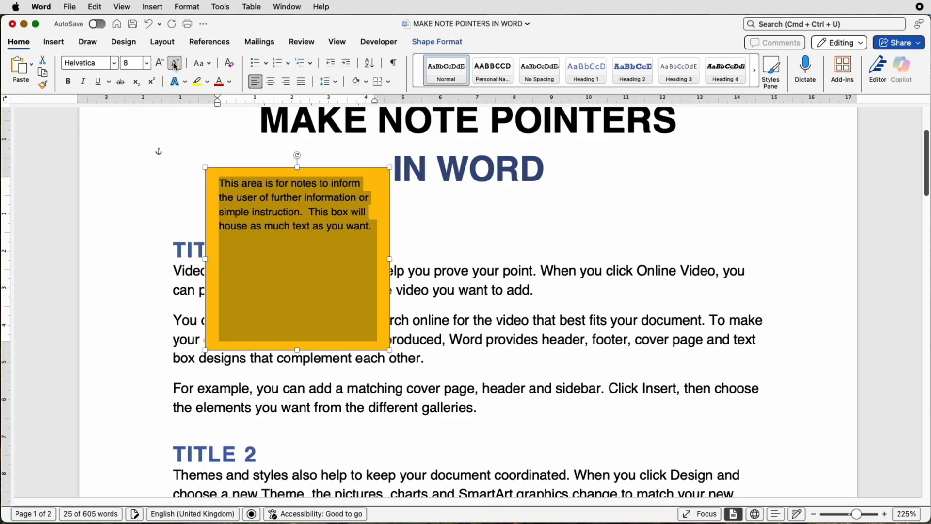
click(160, 64)
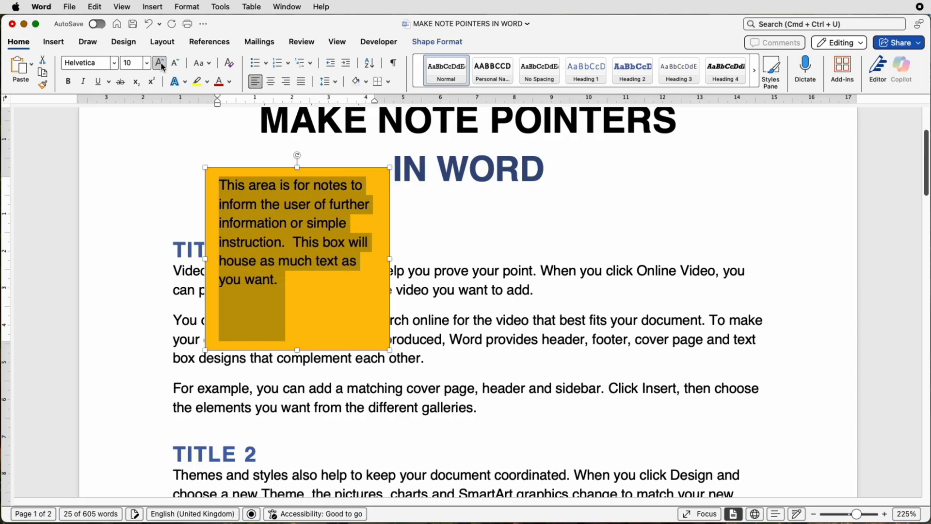
click(174, 63)
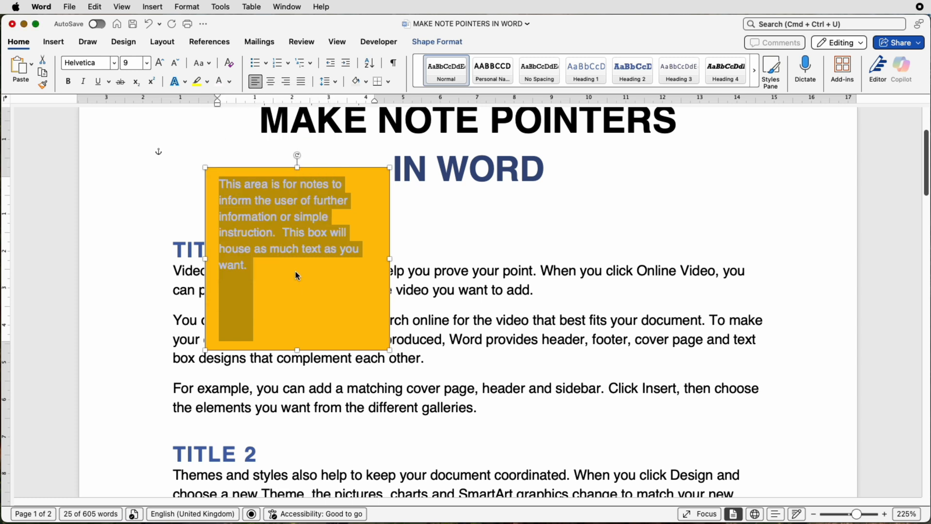
- Reselect the note text and change its font colour to black
click(314, 222)
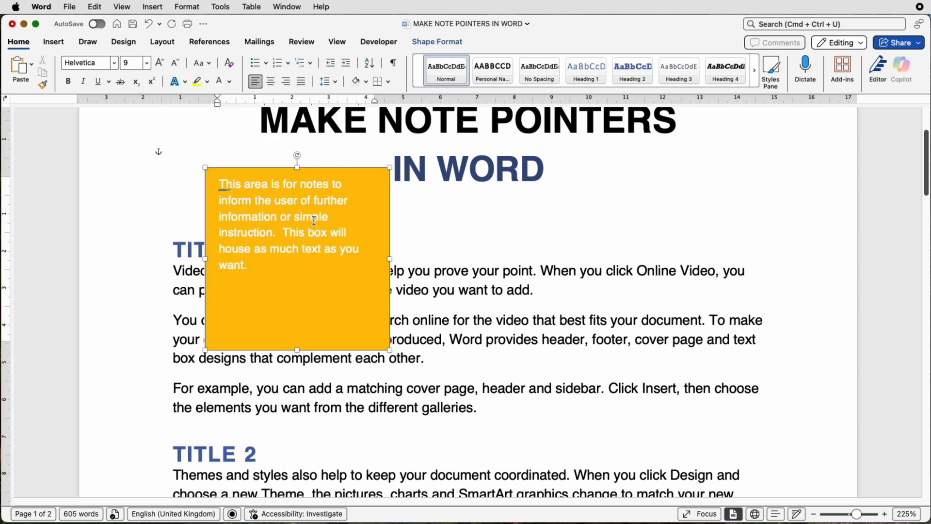
mouse_move(250, 266)
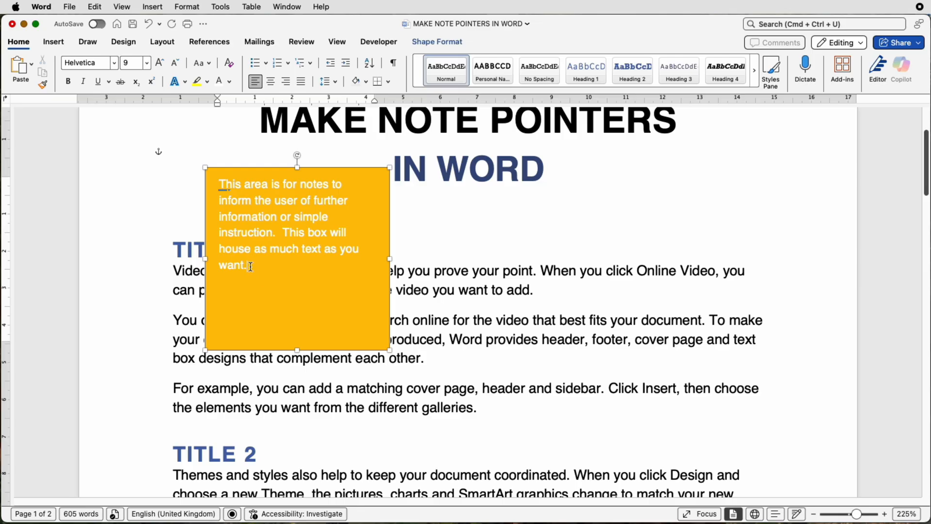
drag(219, 183, 246, 265)
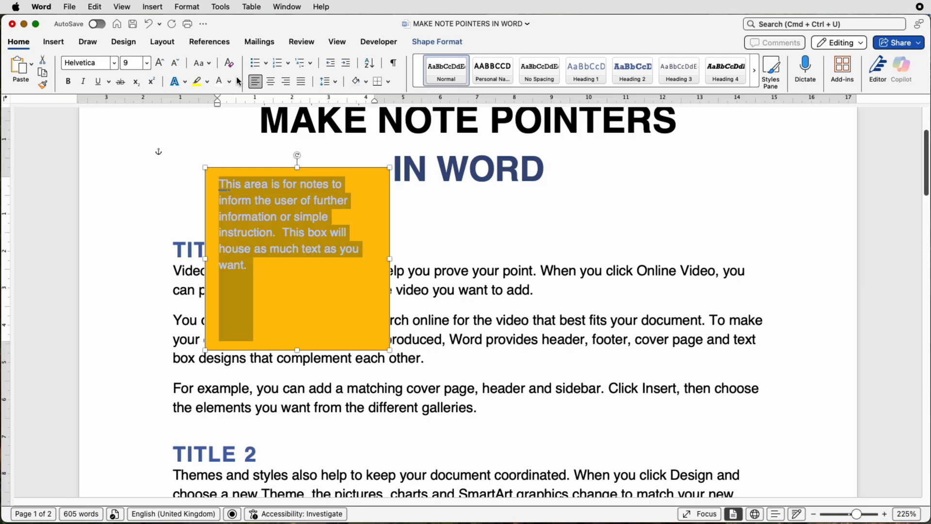
click(230, 81)
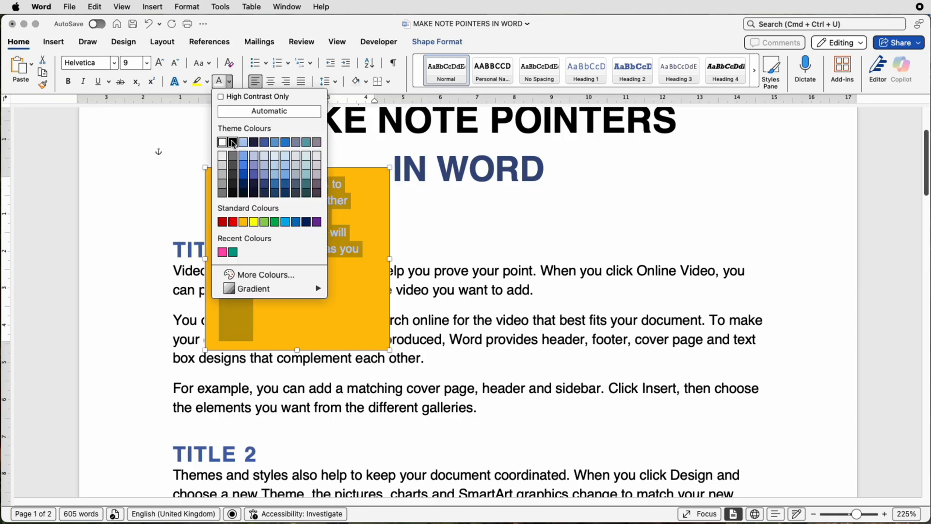
click(223, 142)
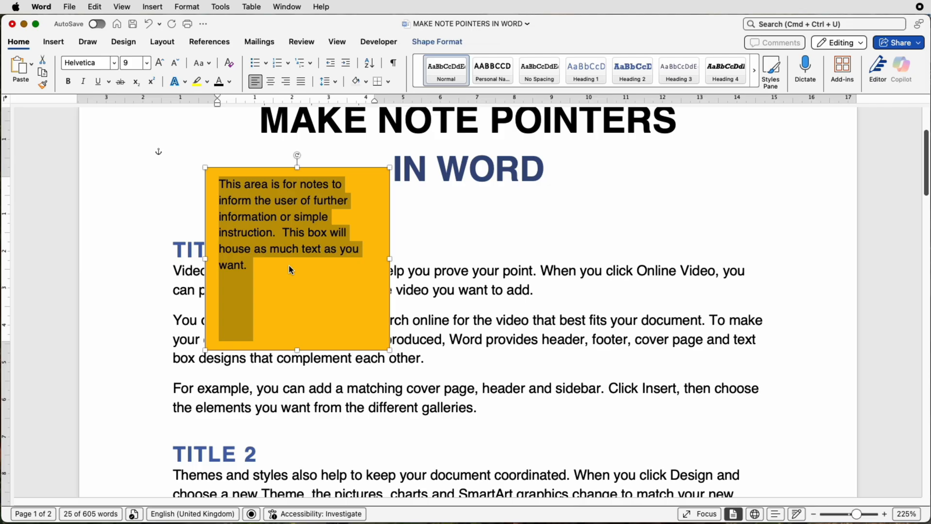
click(291, 270)
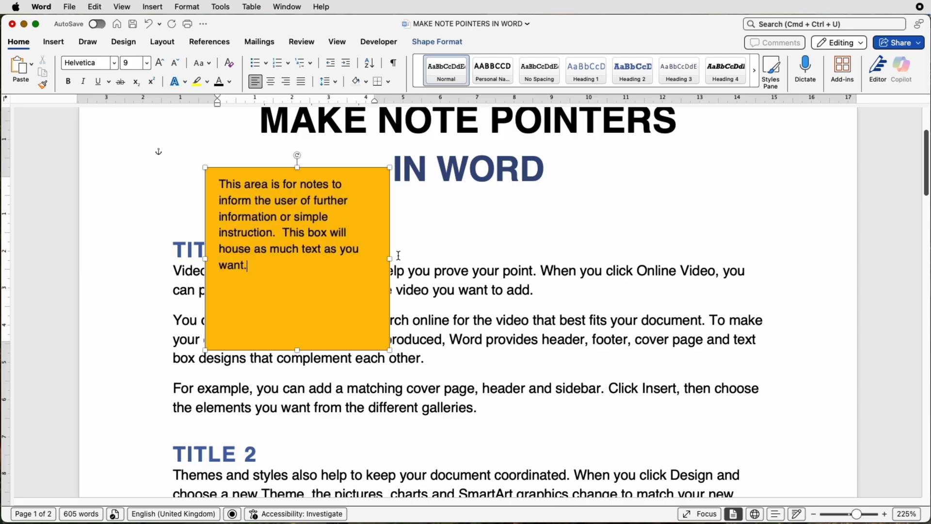
- Resize the note box to about 4.1 cm wide by 3 cm tall
drag(389, 258, 361, 257)
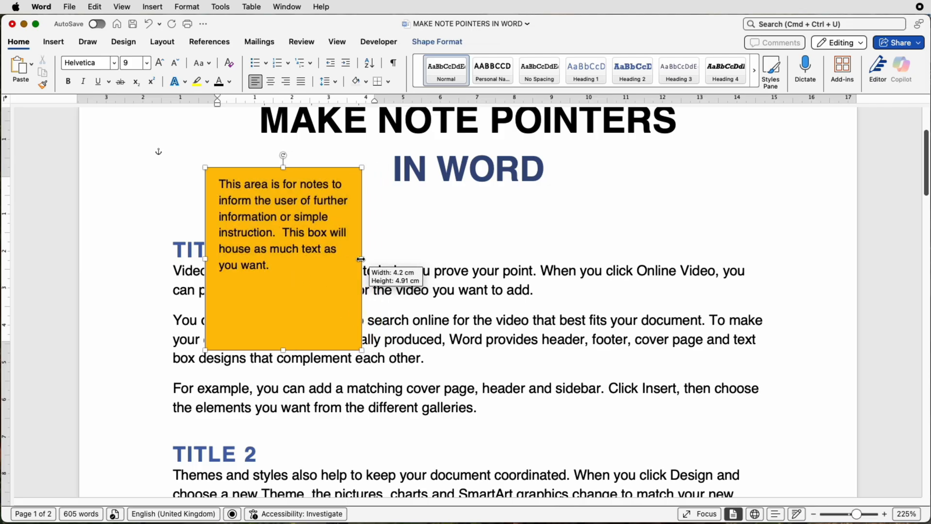
drag(361, 258, 319, 258)
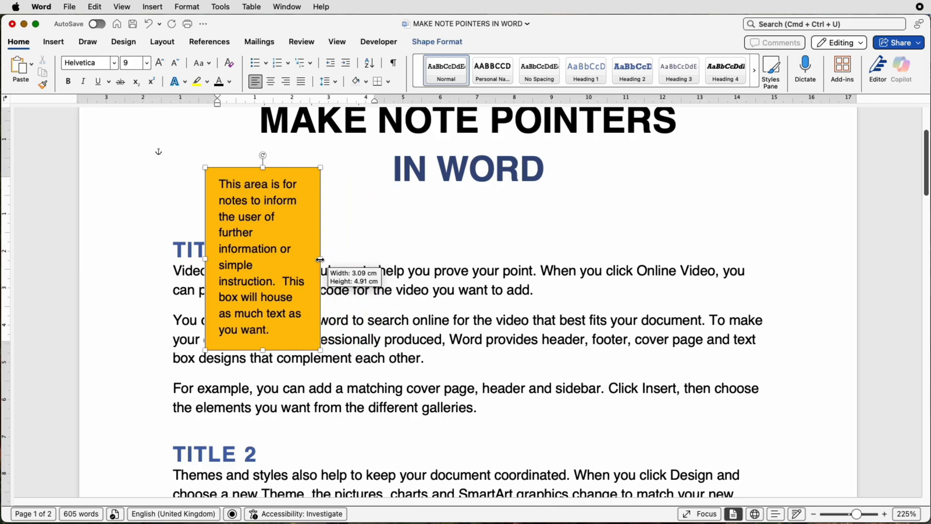
drag(320, 259, 345, 260)
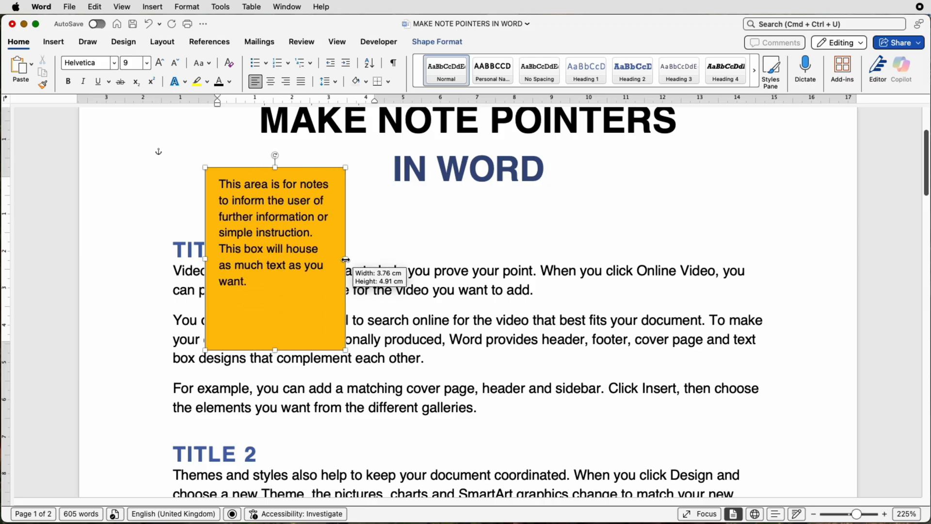
drag(346, 266, 356, 265)
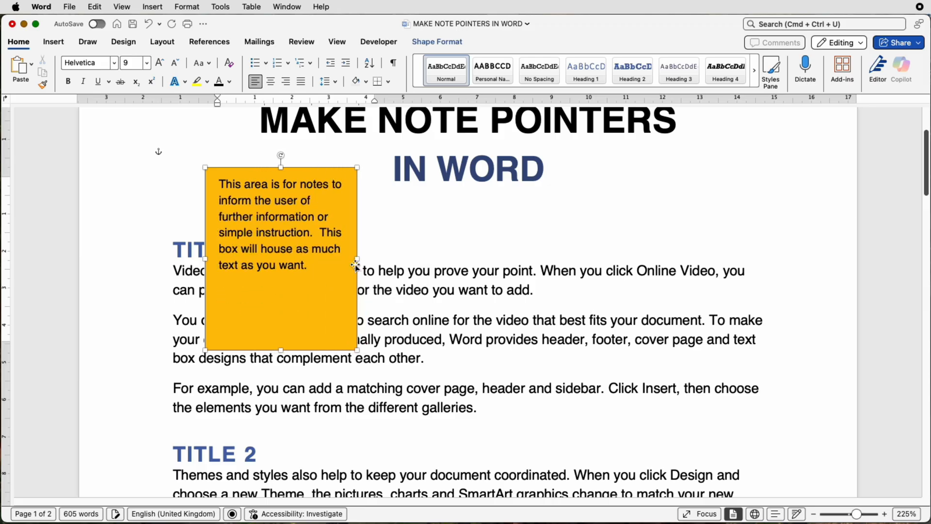
drag(280, 350, 281, 317)
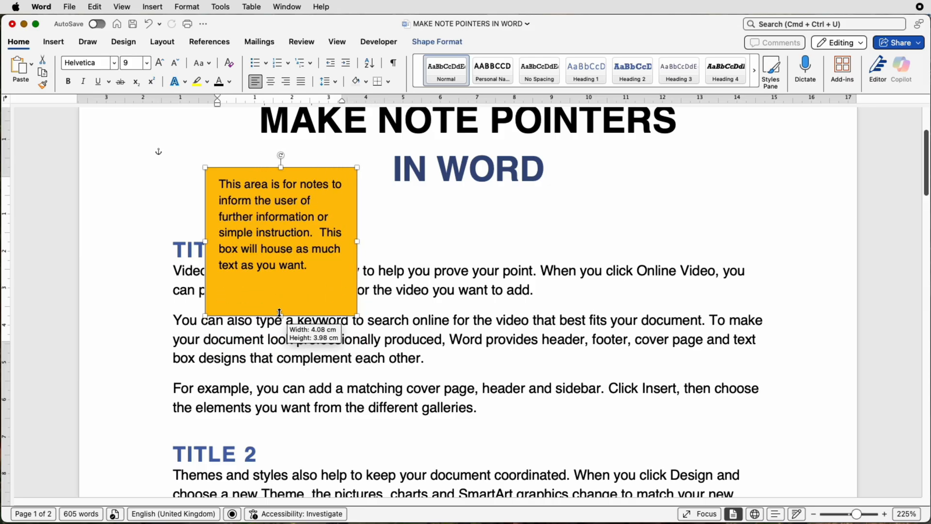
drag(281, 314, 280, 276)
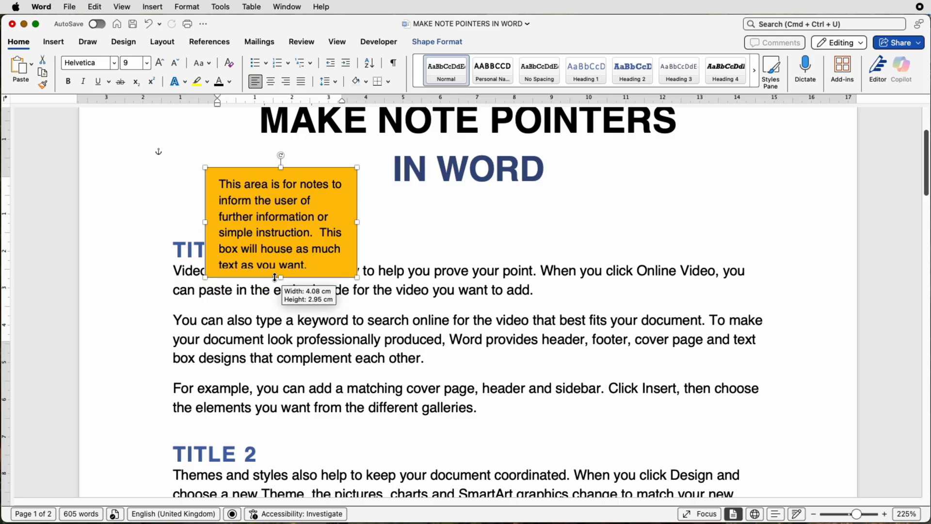
drag(281, 277, 281, 266)
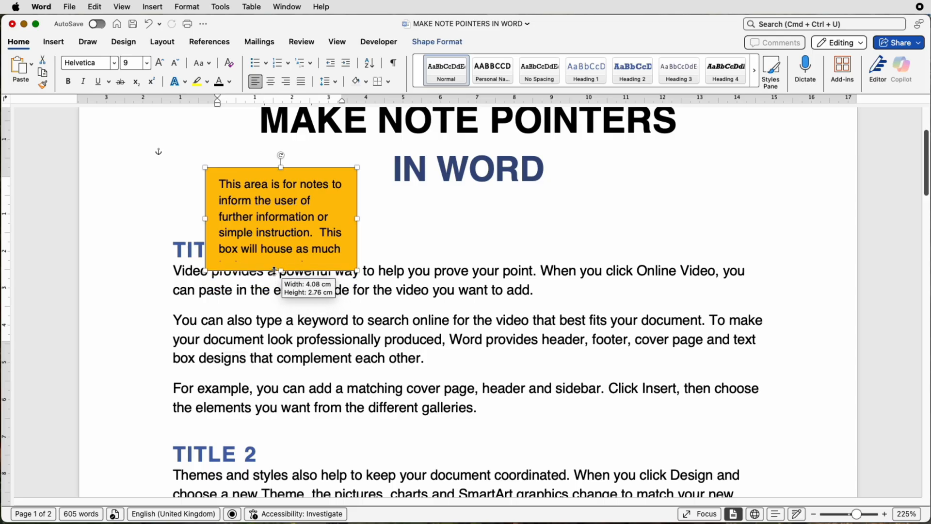
drag(280, 268, 280, 272)
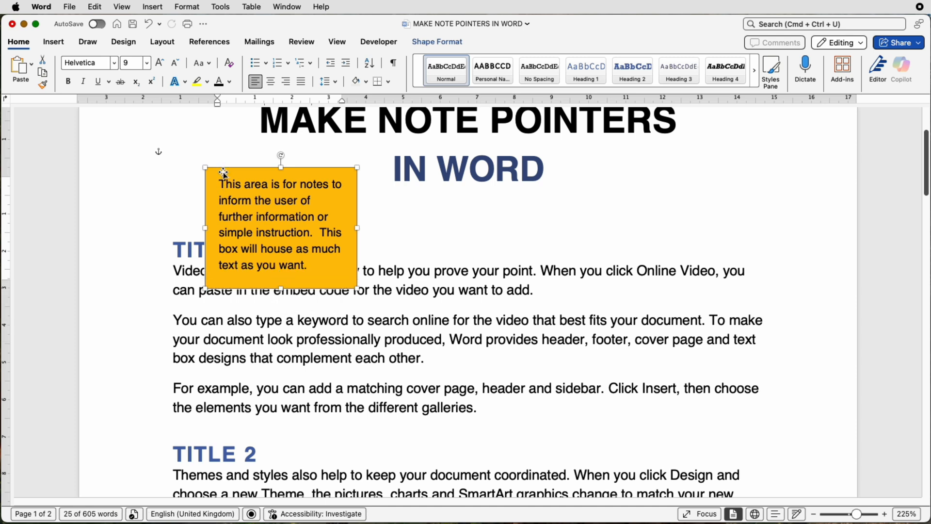
mouse_move(212, 186)
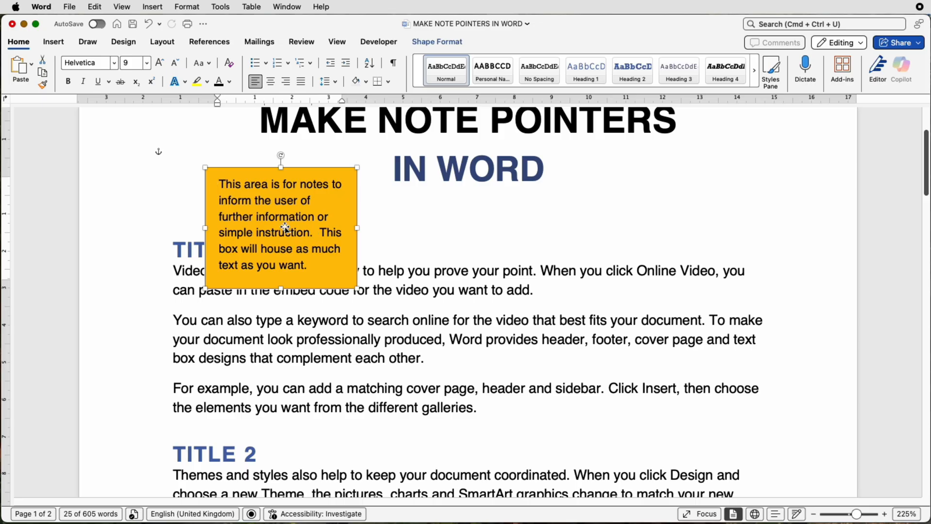
mouse_move(307, 235)
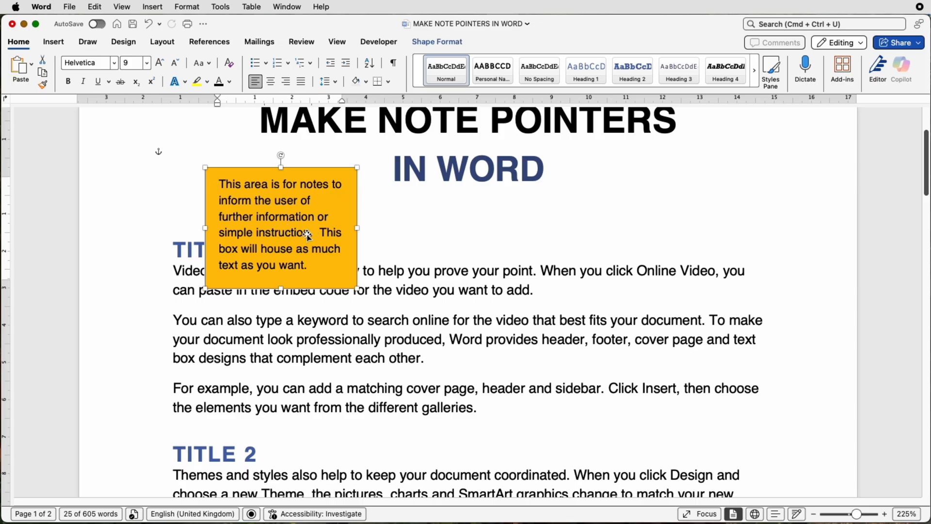
- Set the note box's inner margins to 0.4 cm left and right, 0.2 cm top
click(436, 42)
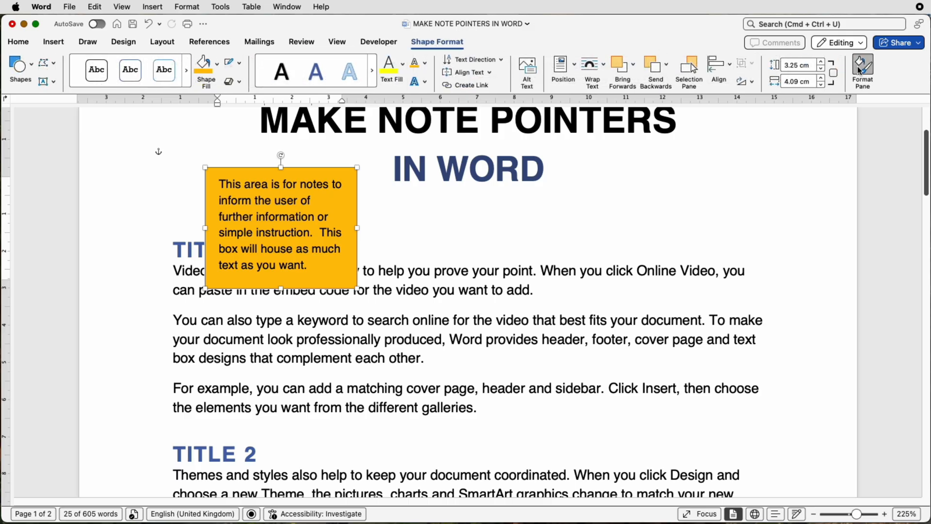
click(863, 66)
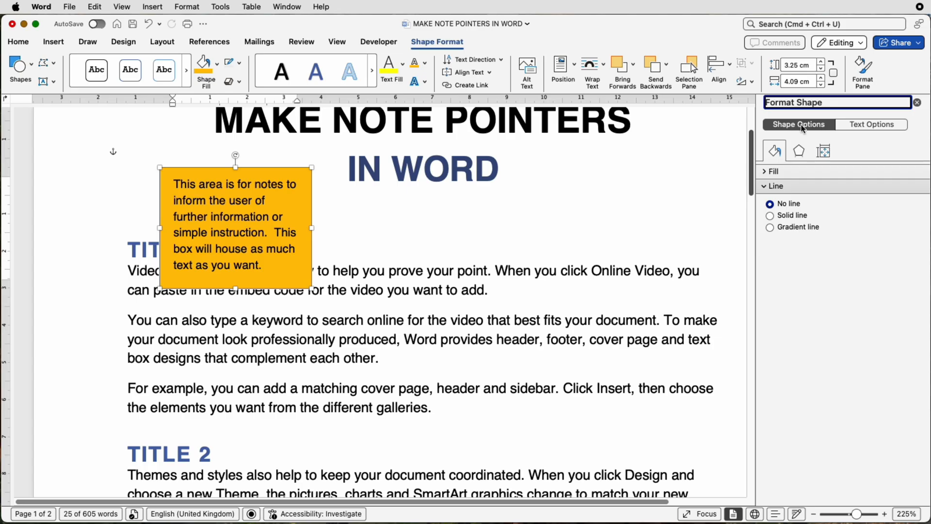
click(822, 150)
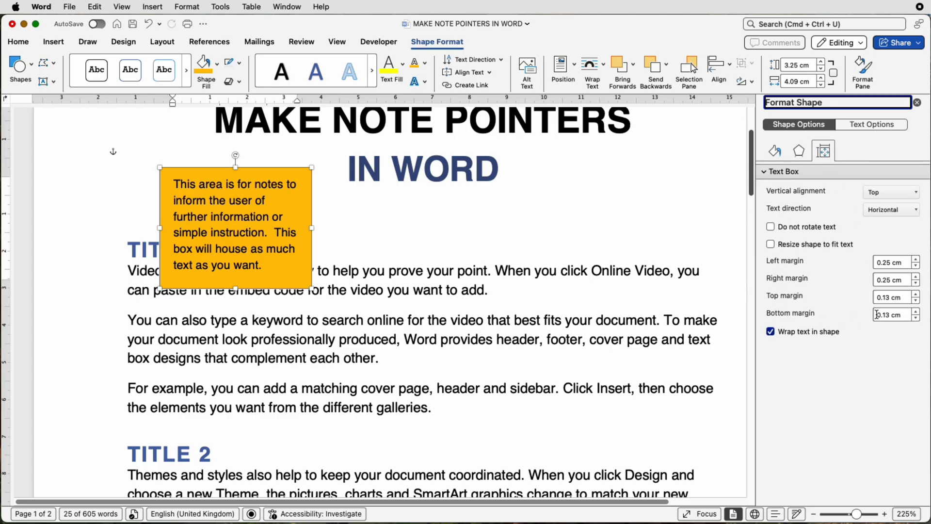
mouse_move(848, 342)
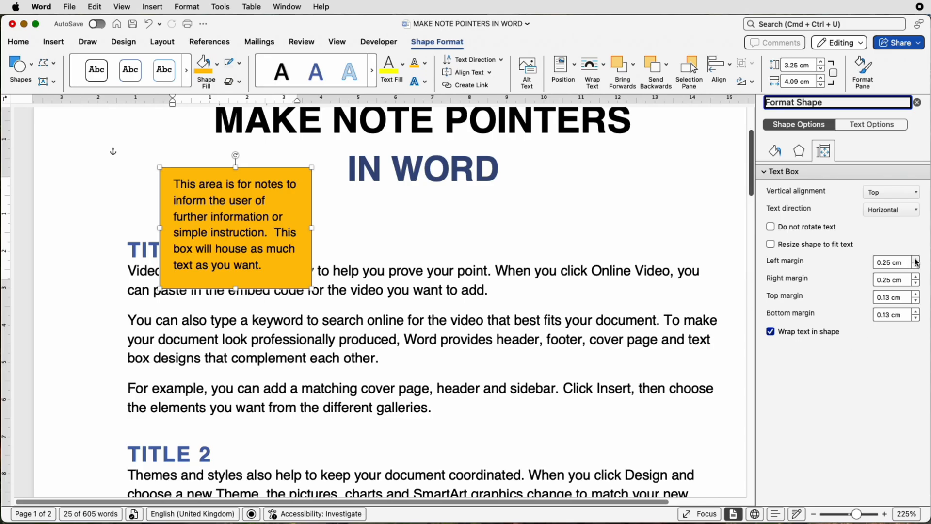
click(915, 258)
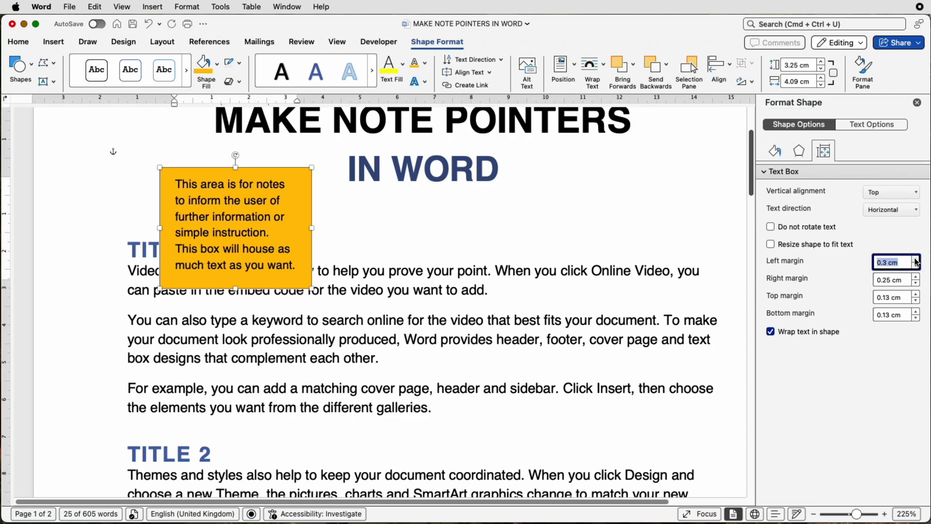
click(916, 259)
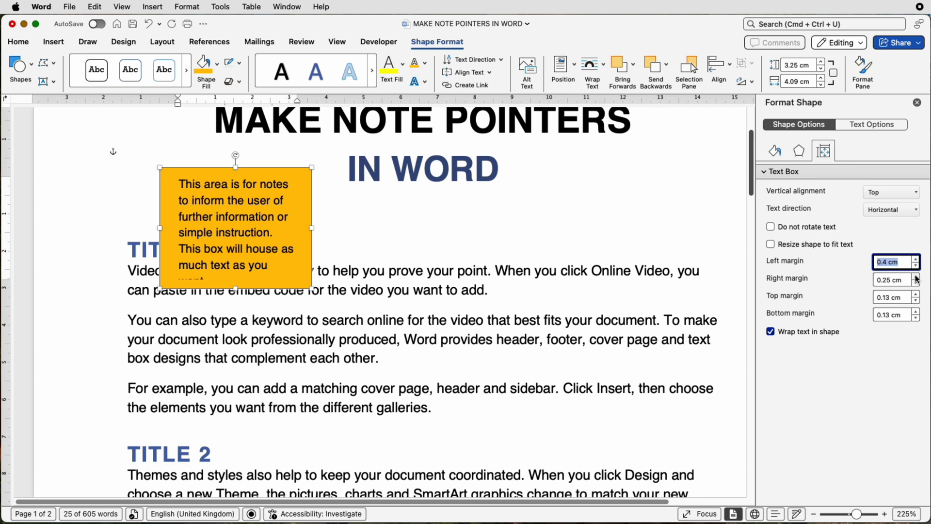
click(914, 290)
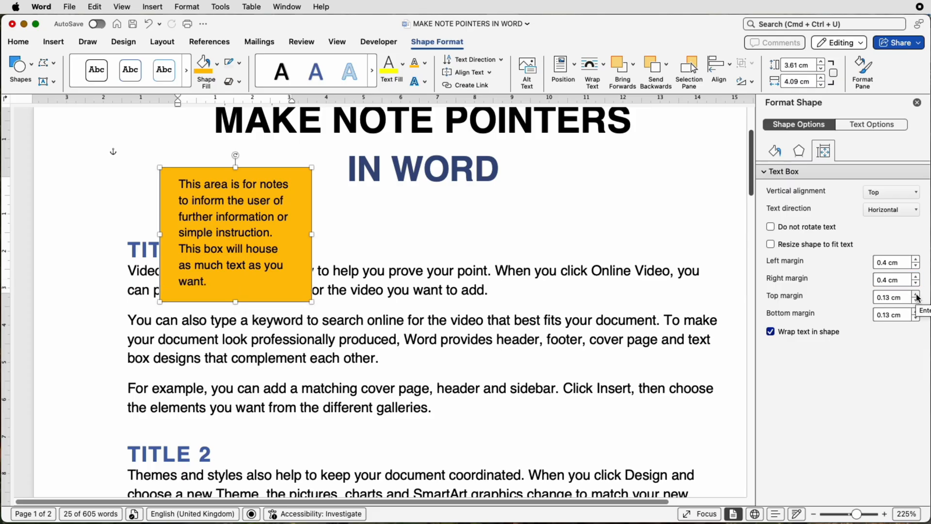
click(917, 293)
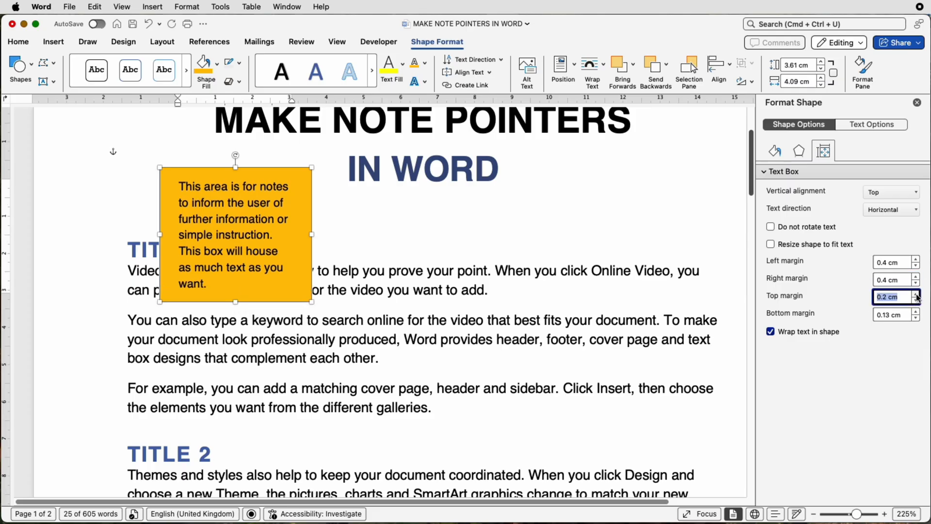
click(916, 293)
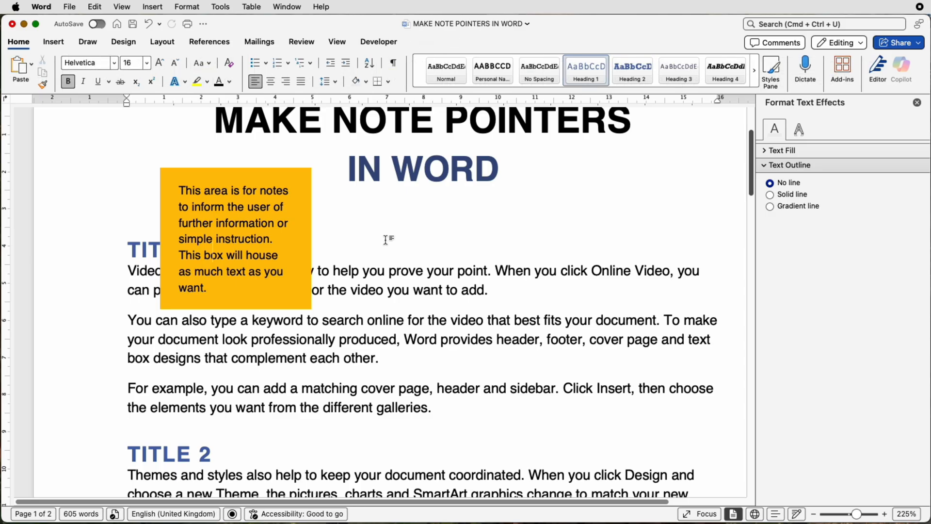
mouse_move(346, 229)
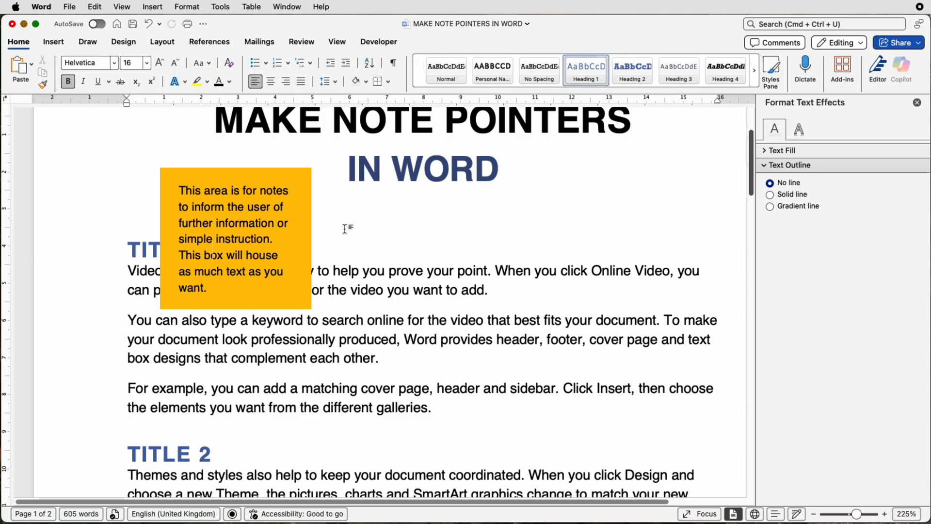
- Draw a thin arrow line extending right from the orange note box
click(52, 41)
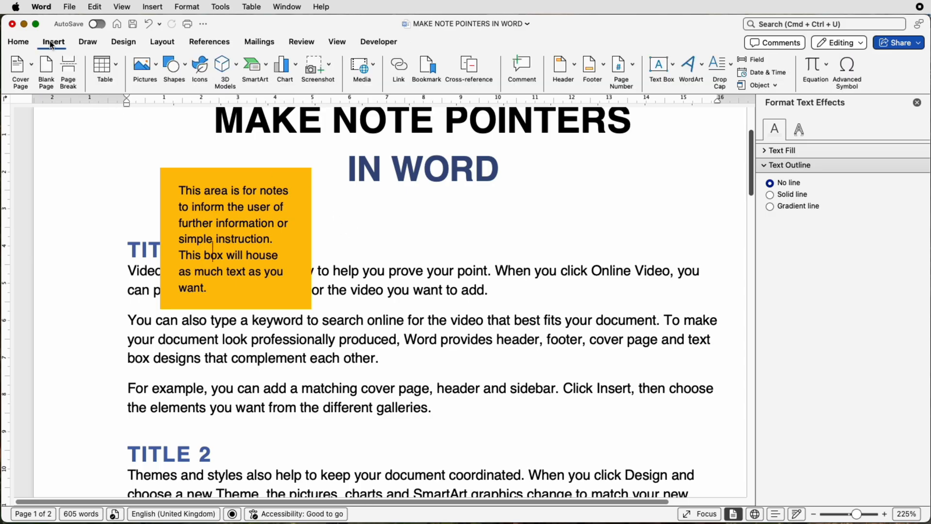
click(170, 63)
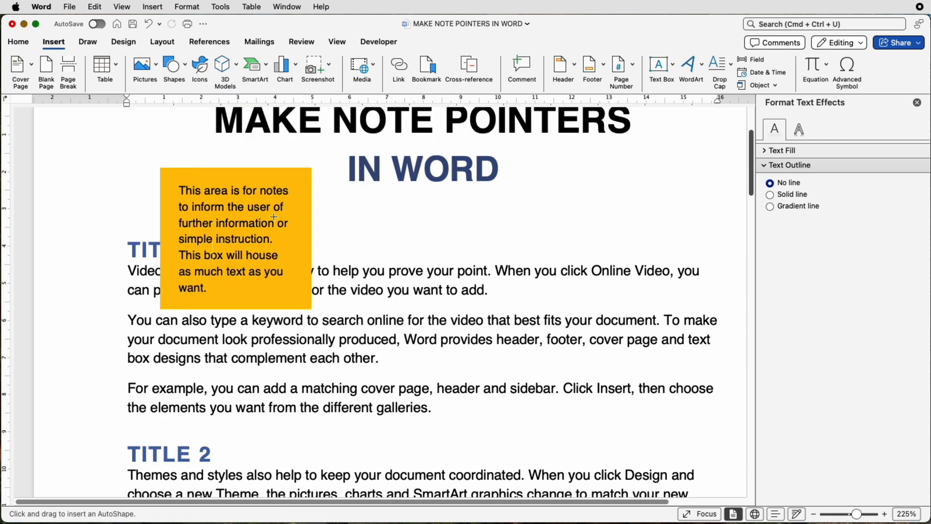
drag(301, 233, 408, 233)
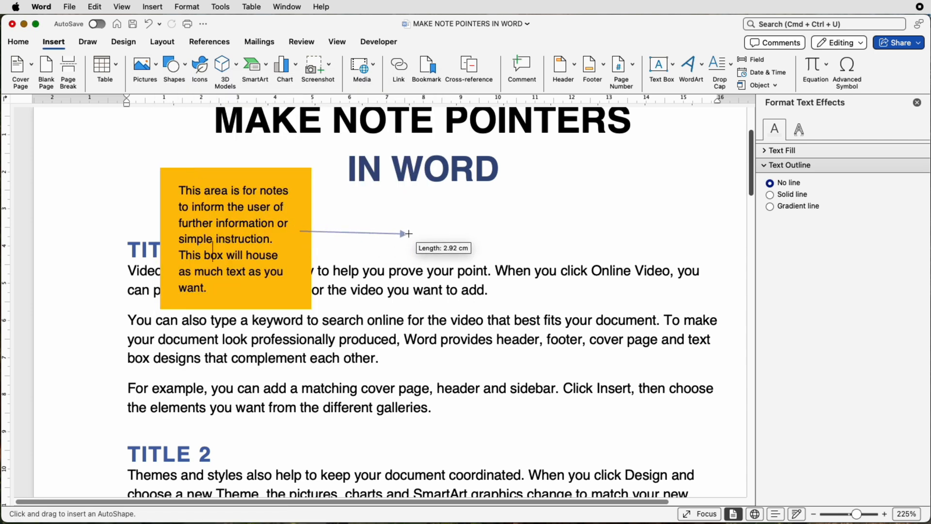
drag(300, 232, 410, 232)
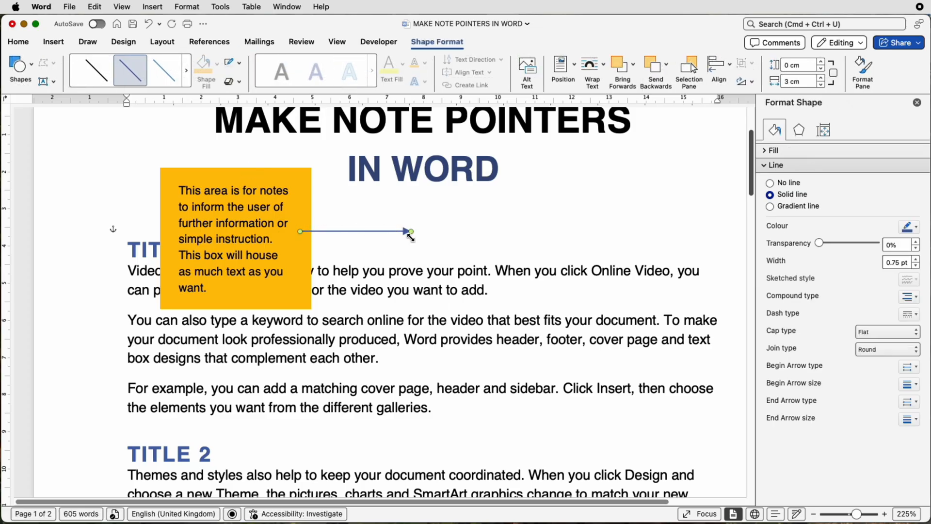
mouse_move(402, 236)
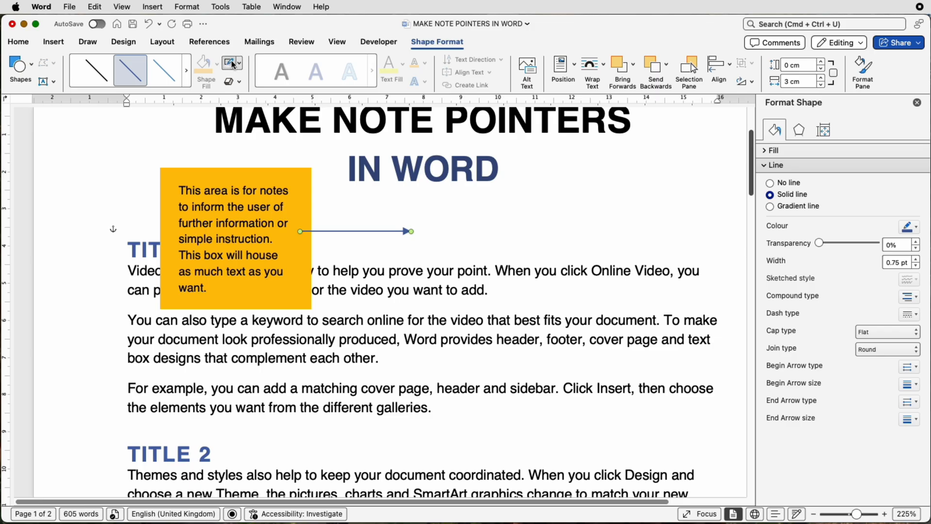
mouse_move(229, 63)
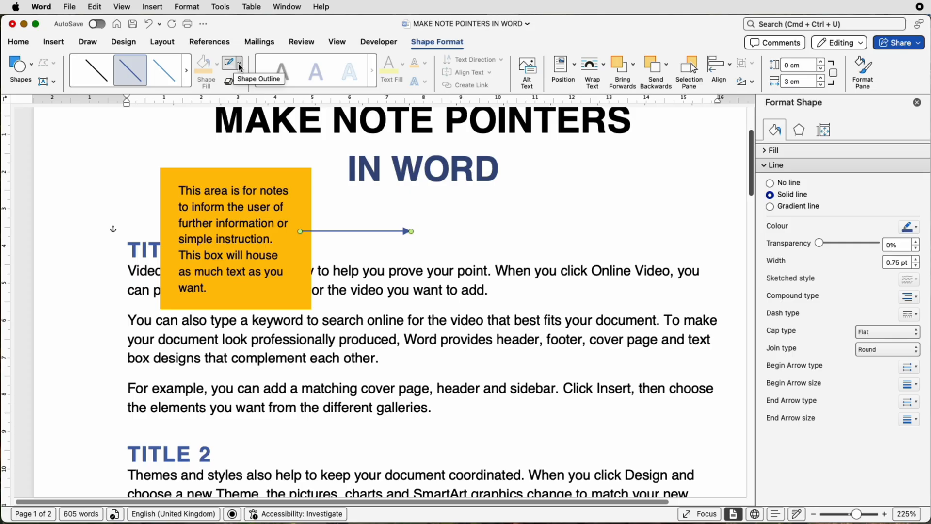
- Give the arrow a 3 pt outline weight and an orange colour
click(238, 62)
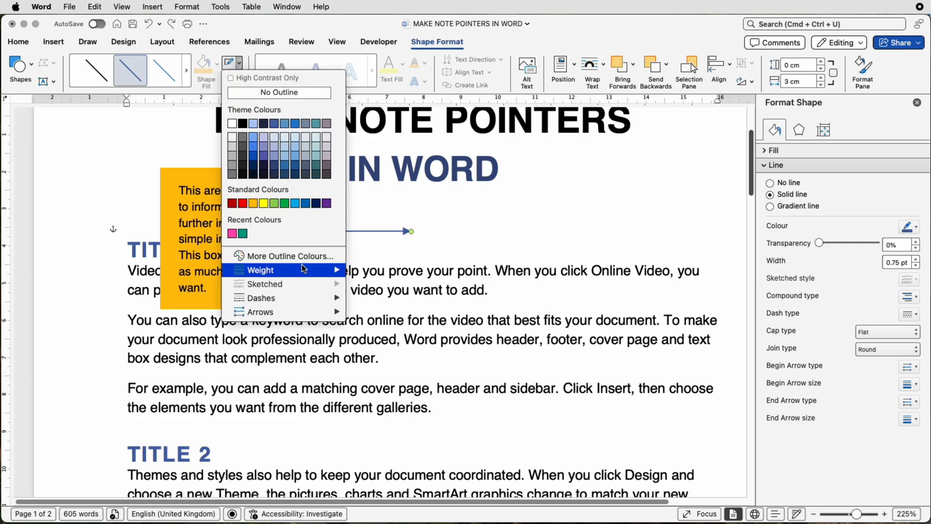
click(261, 270)
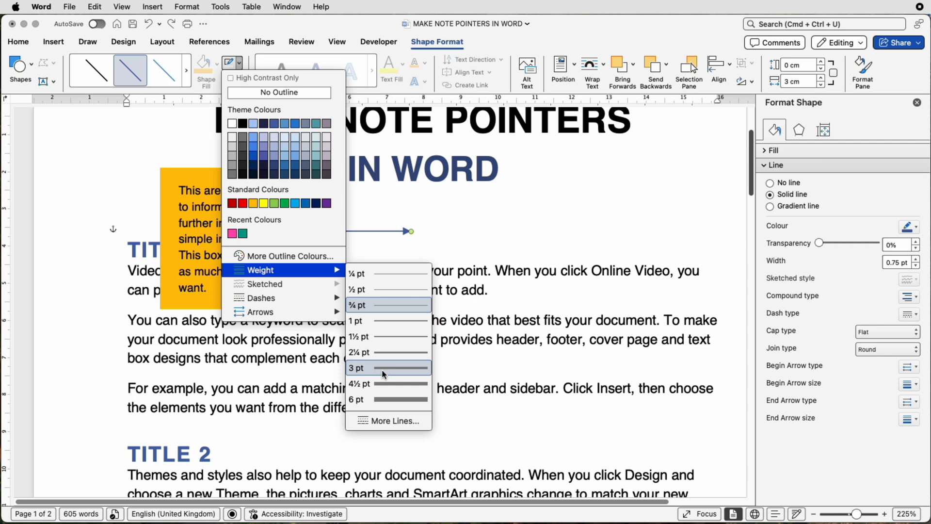
click(357, 368)
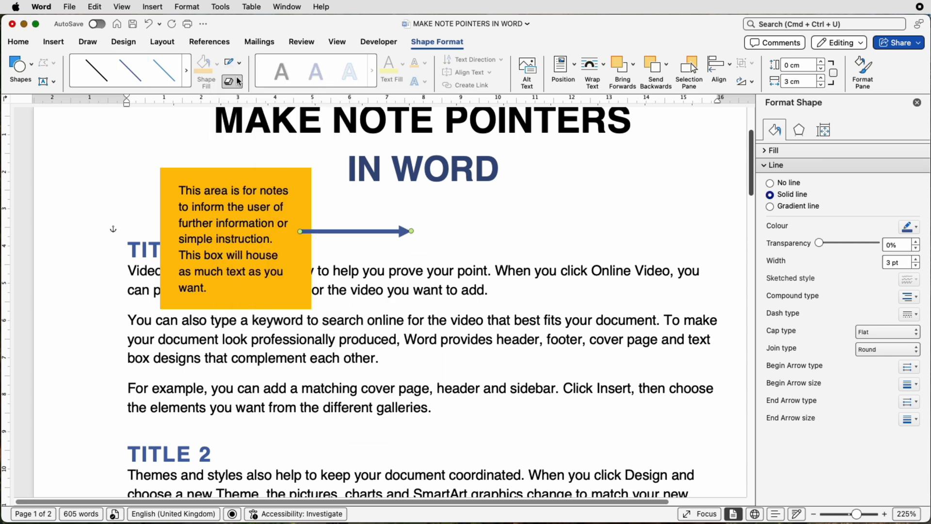
click(239, 61)
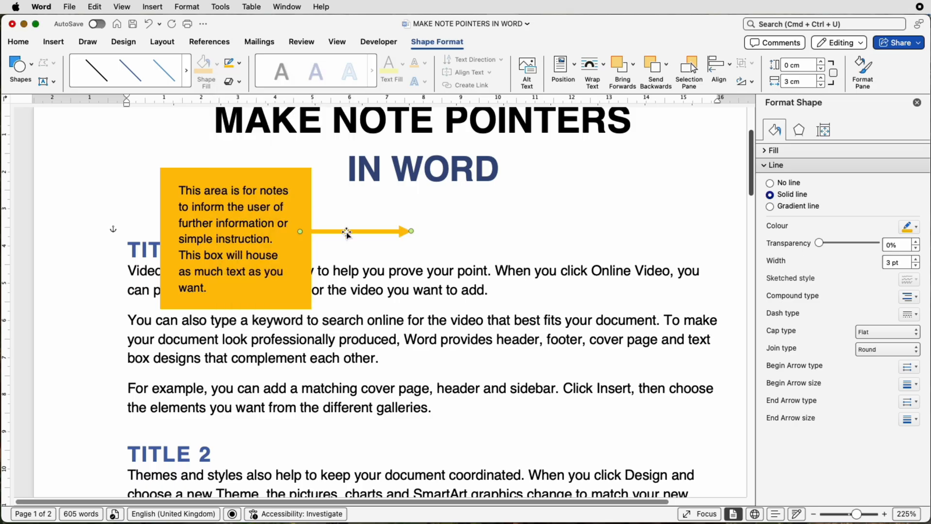
- Move the arrow up onto the note's top edge and send it to back
drag(346, 230, 346, 199)
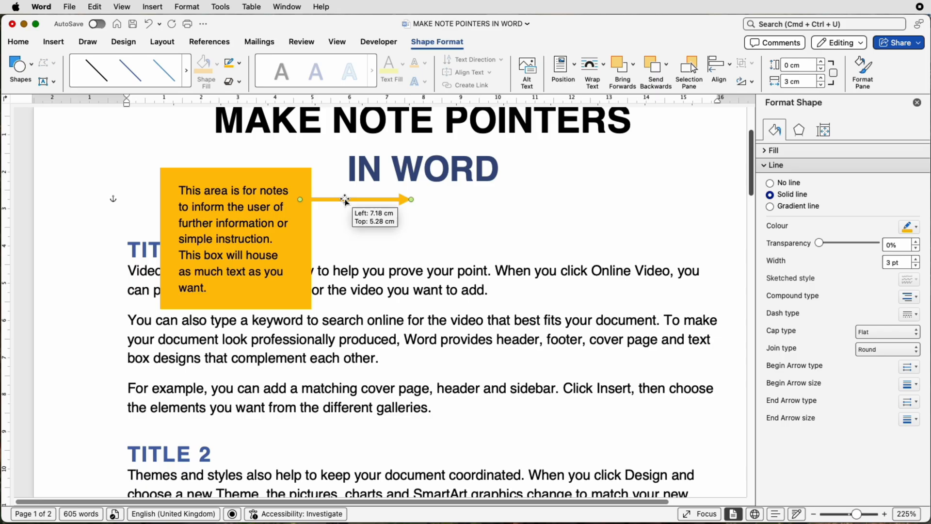
drag(346, 199, 297, 190)
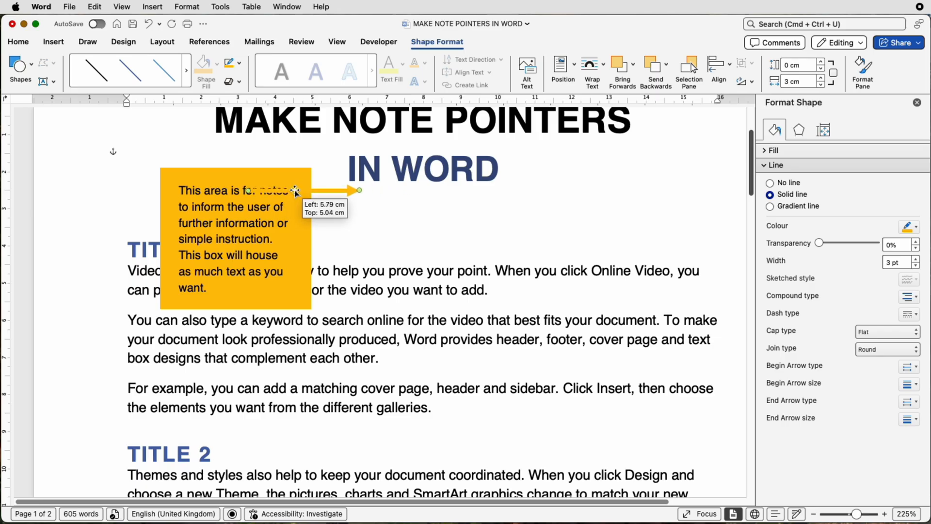
drag(296, 190, 301, 192)
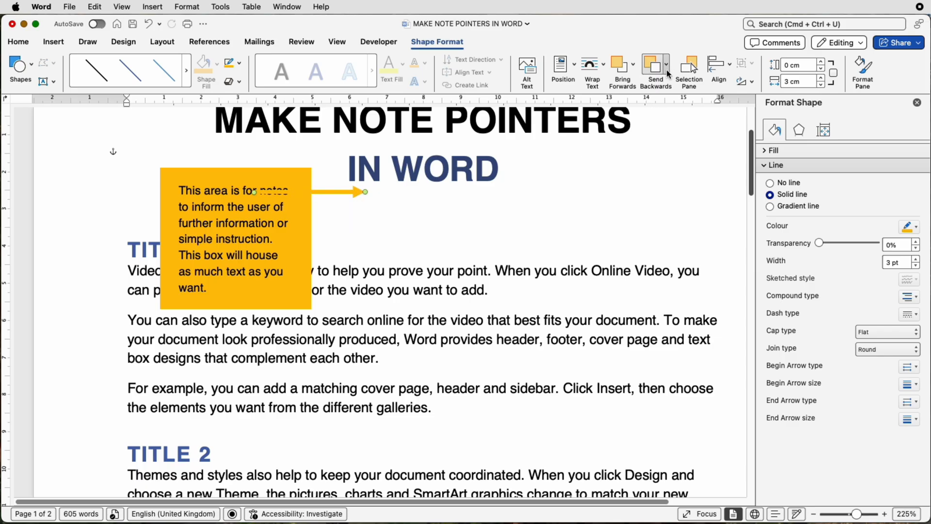
click(663, 64)
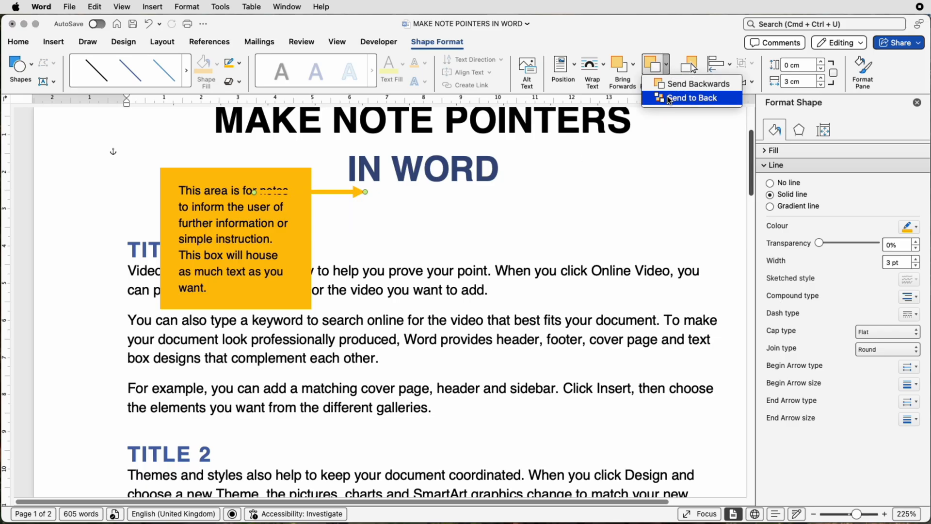
click(691, 98)
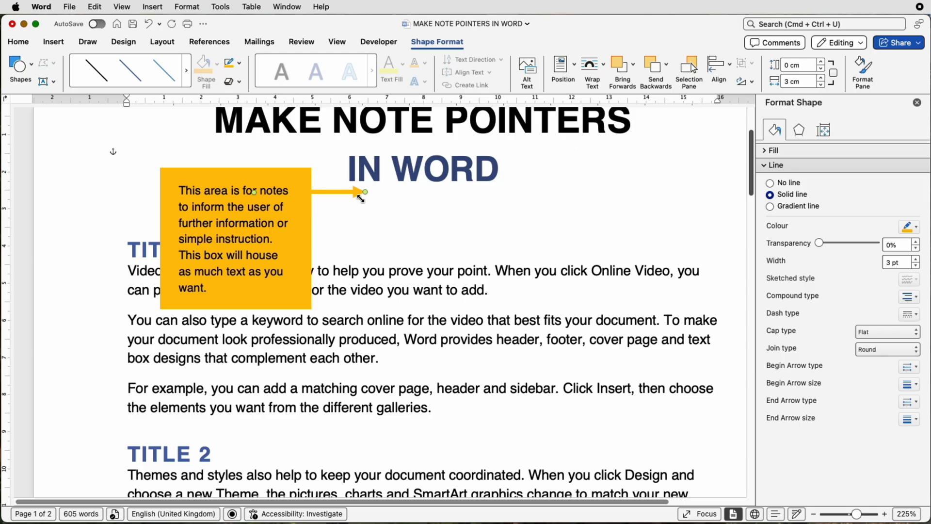
- Reposition the arrow's ends so its tip lands on 'each other' in paragraph two
drag(365, 192, 369, 214)
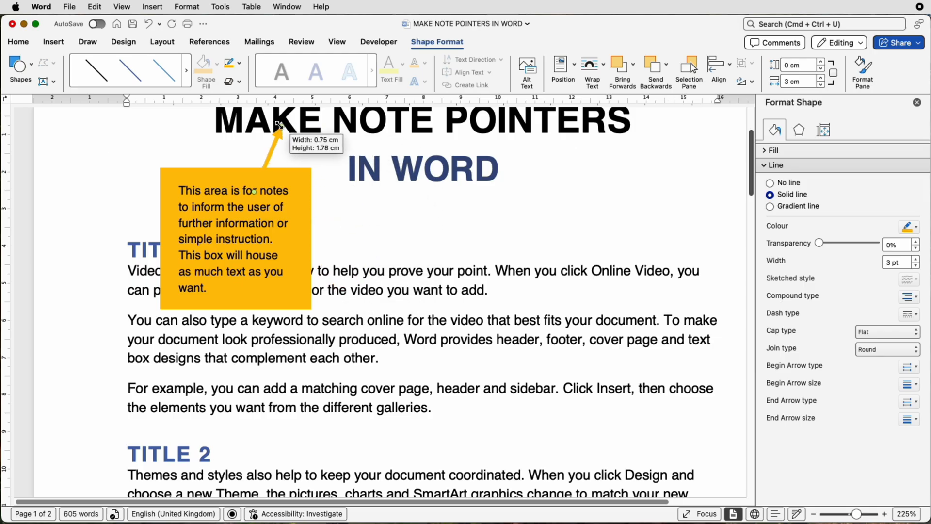
drag(280, 137, 354, 188)
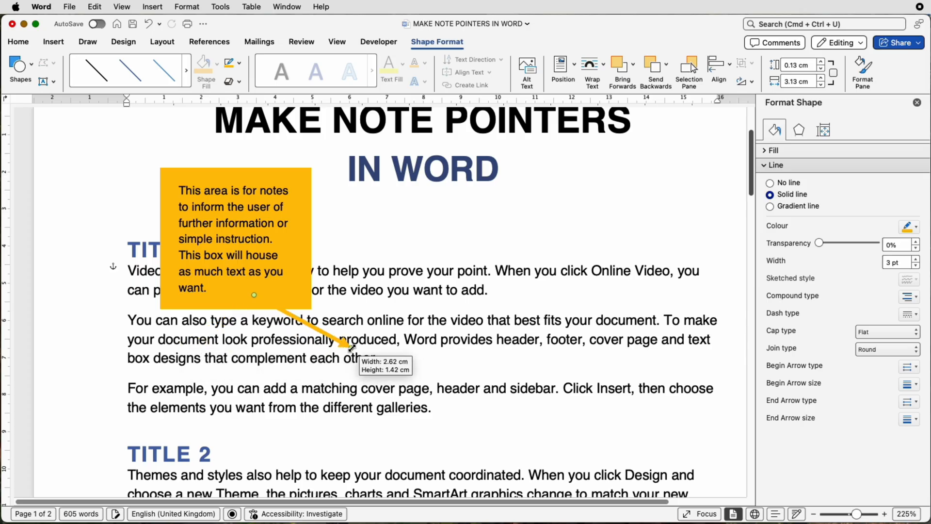
drag(350, 349, 343, 355)
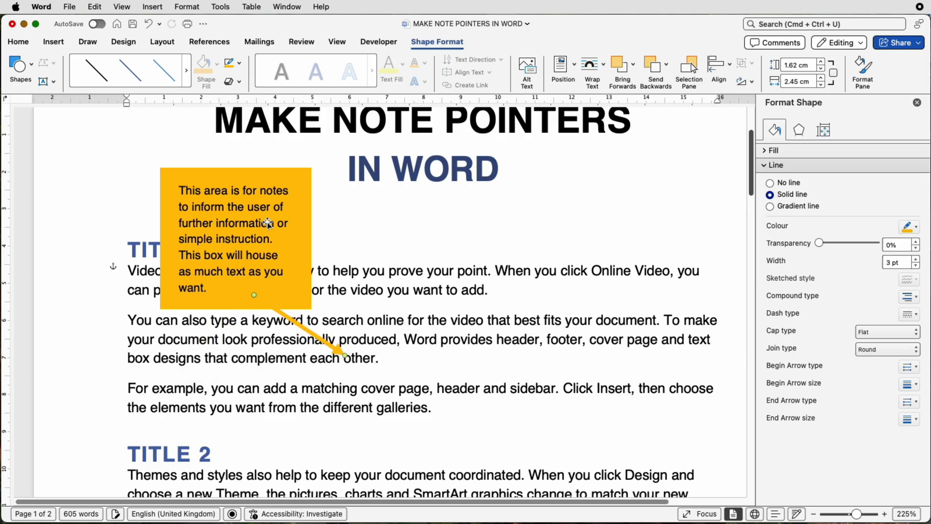
mouse_move(268, 241)
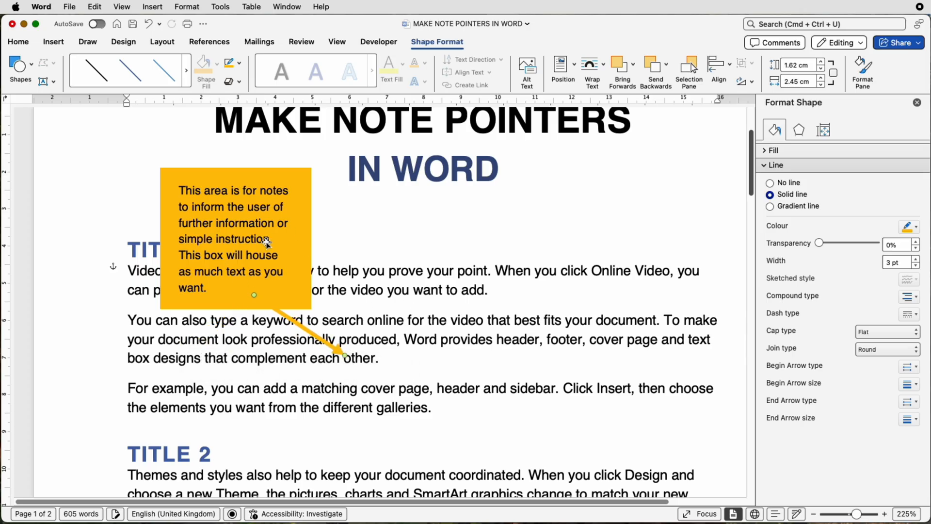
mouse_move(275, 255)
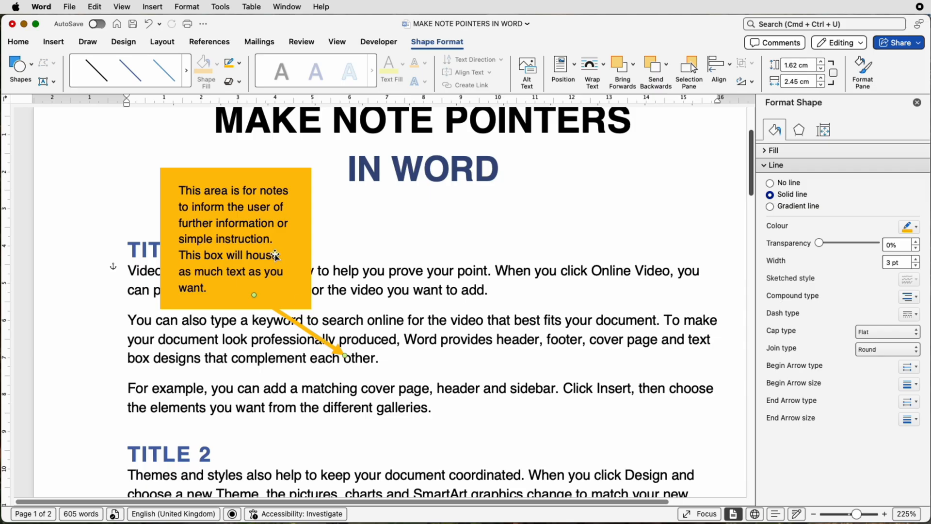
mouse_move(259, 223)
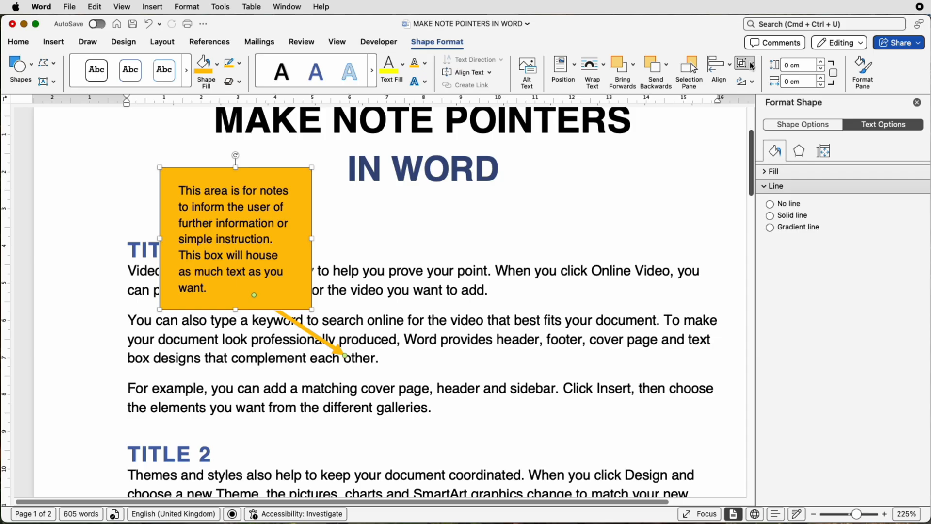
- Group the note box with its arrow and drag the group over the Title 1 text
click(751, 63)
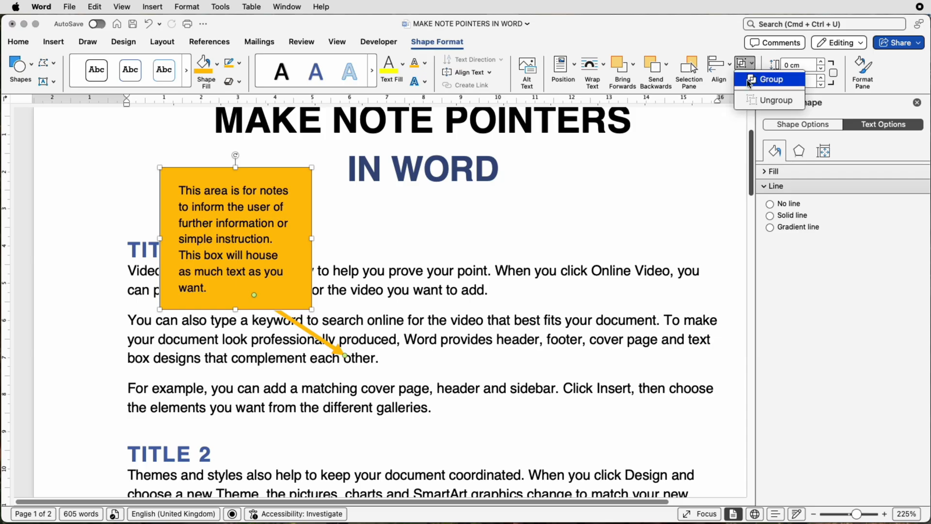
click(771, 79)
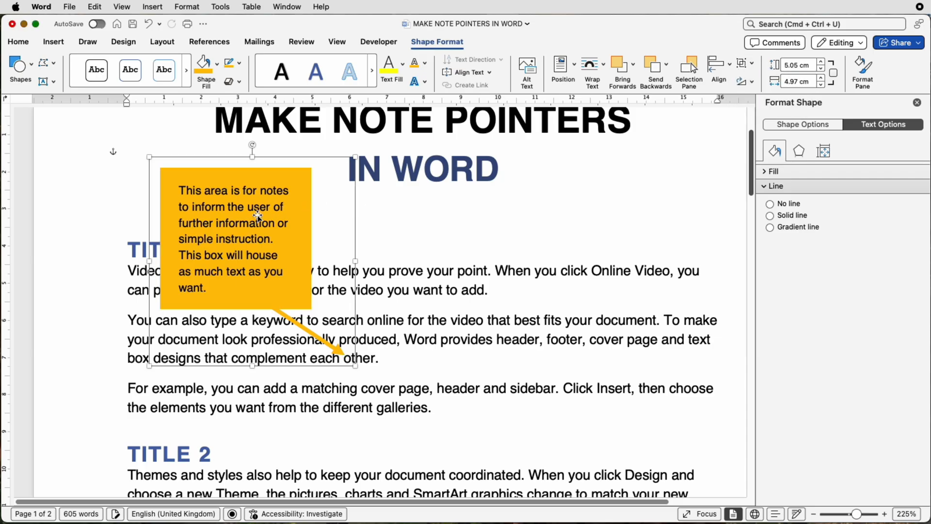
drag(259, 216, 222, 265)
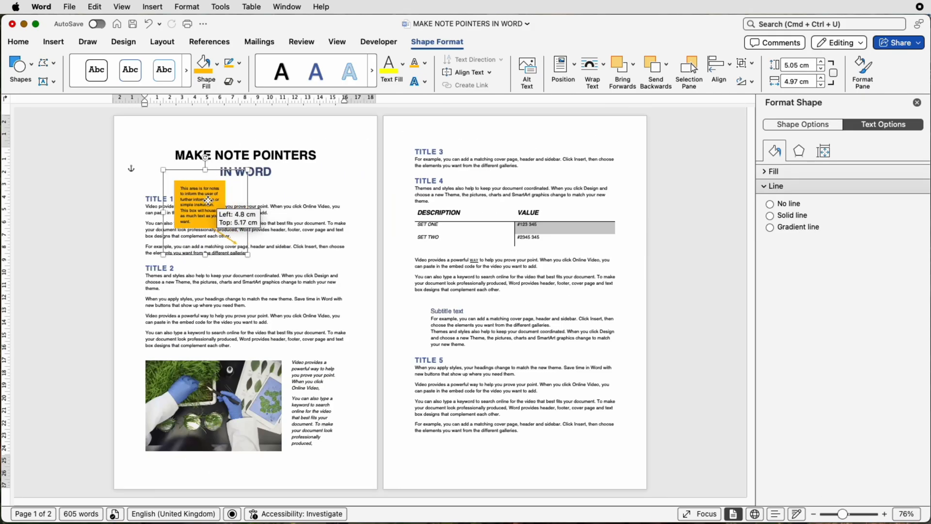
drag(199, 196, 224, 223)
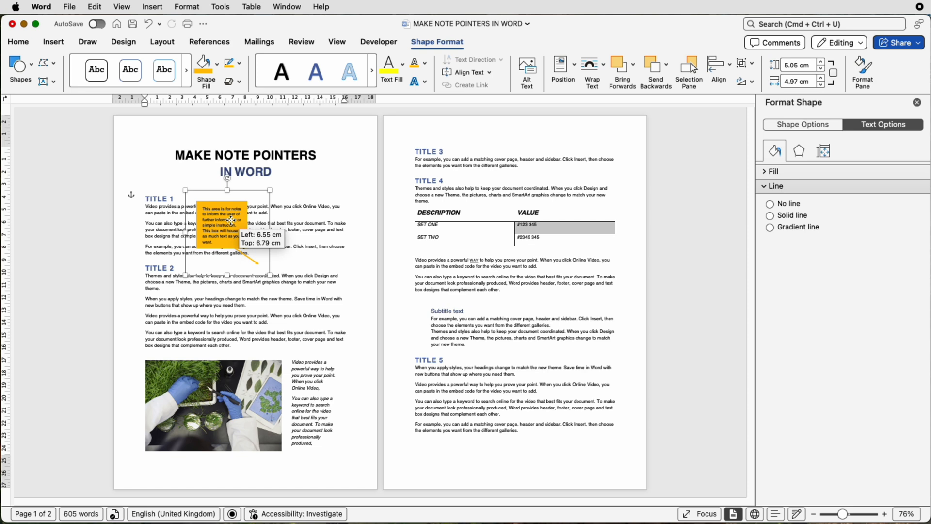
drag(229, 223, 252, 231)
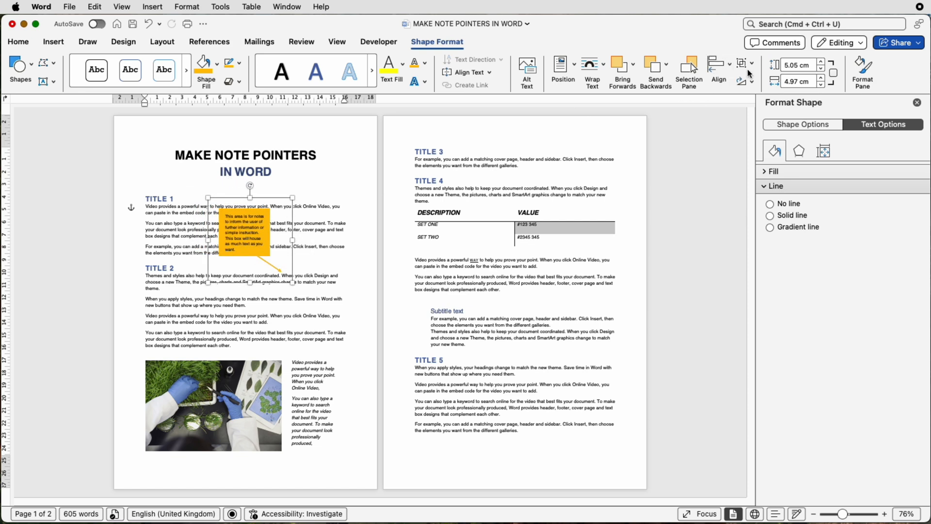
- Ungroup the note, aim its arrow at the TITLE 2 heading, then regroup
click(752, 63)
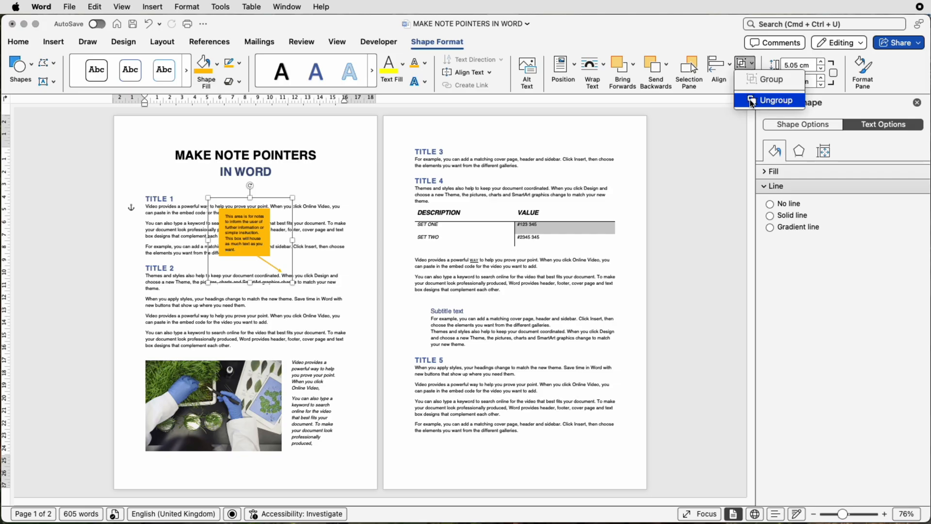
click(776, 100)
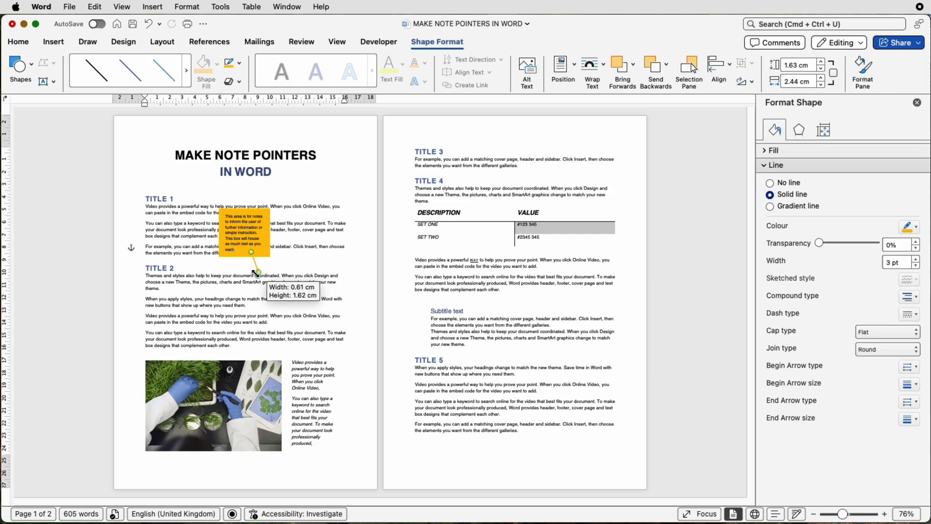
drag(258, 273, 181, 266)
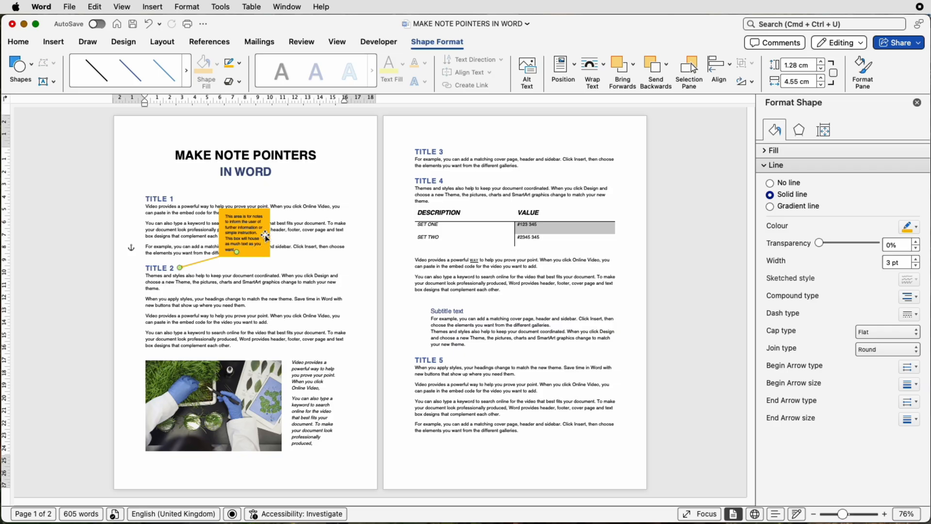
click(742, 63)
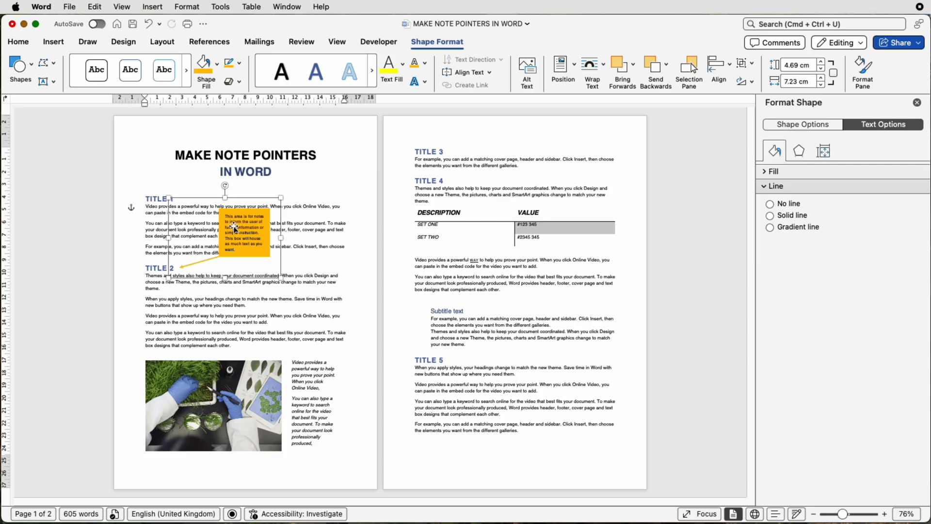
- Drop a copy of the grouped note on page 2 below the table
drag(238, 232, 520, 273)
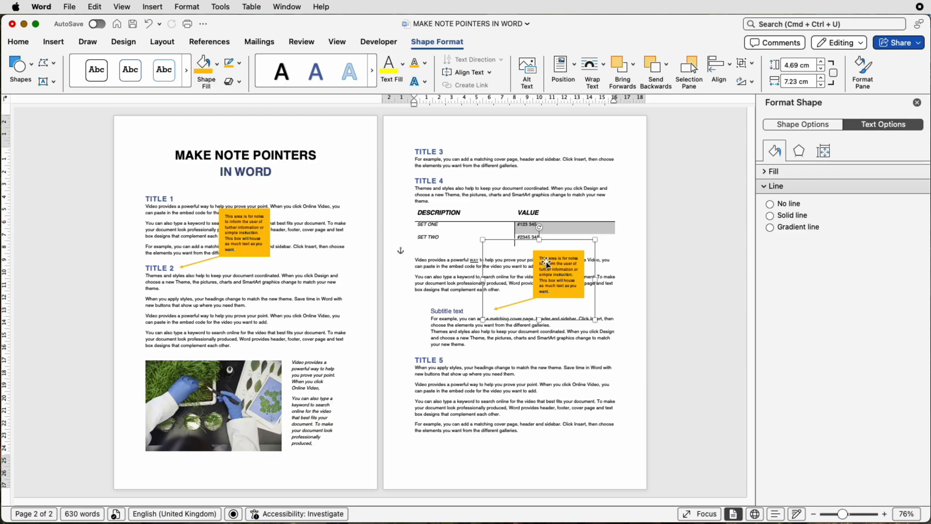
click(752, 63)
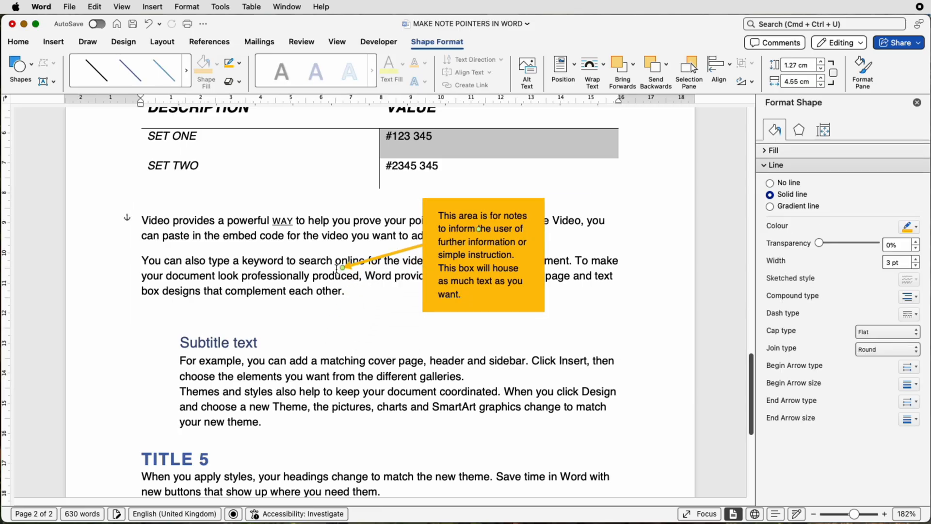
- Swing the copied arrow's tip up onto the #2345 345 table value
drag(341, 267, 409, 184)
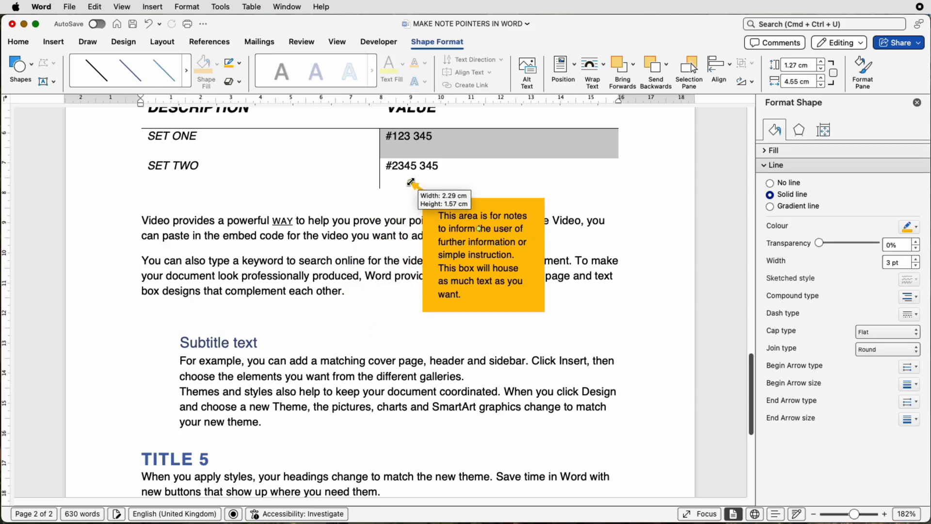
drag(412, 182, 414, 175)
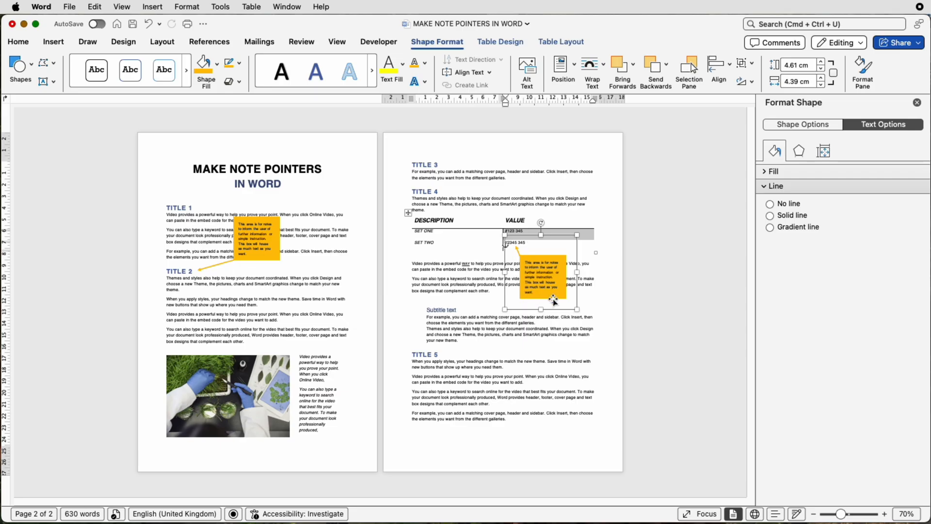
mouse_move(557, 280)
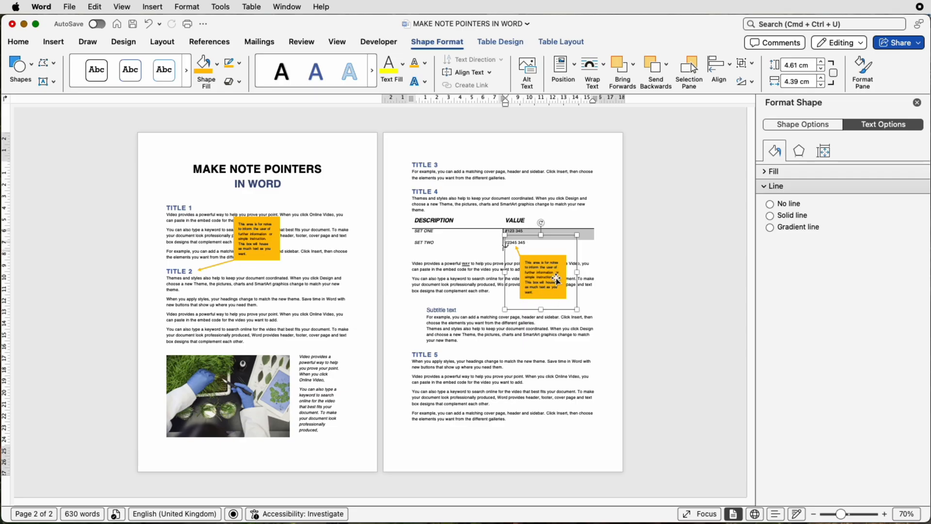
click(240, 64)
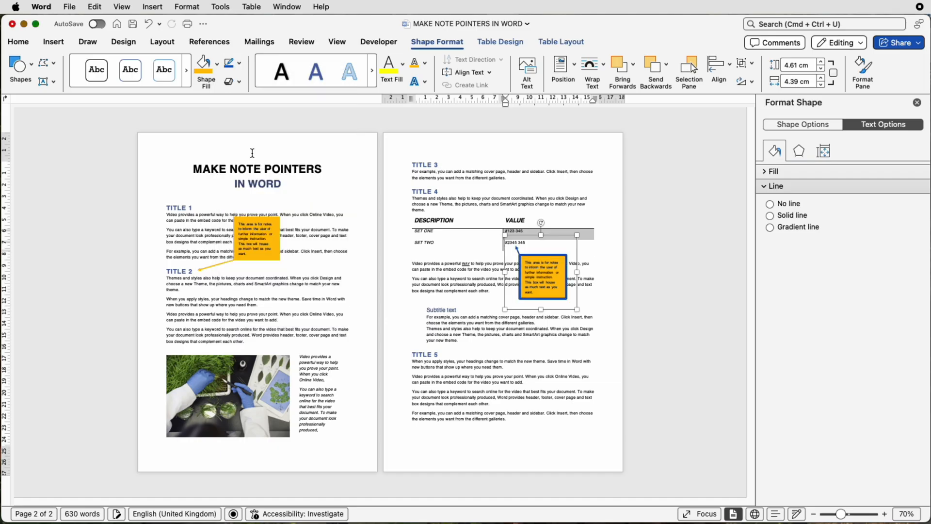
click(770, 215)
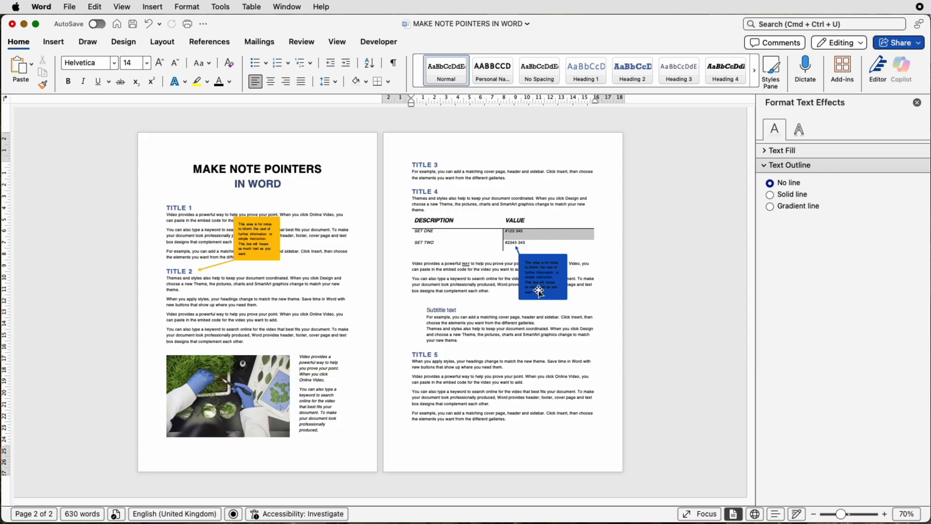
click(543, 288)
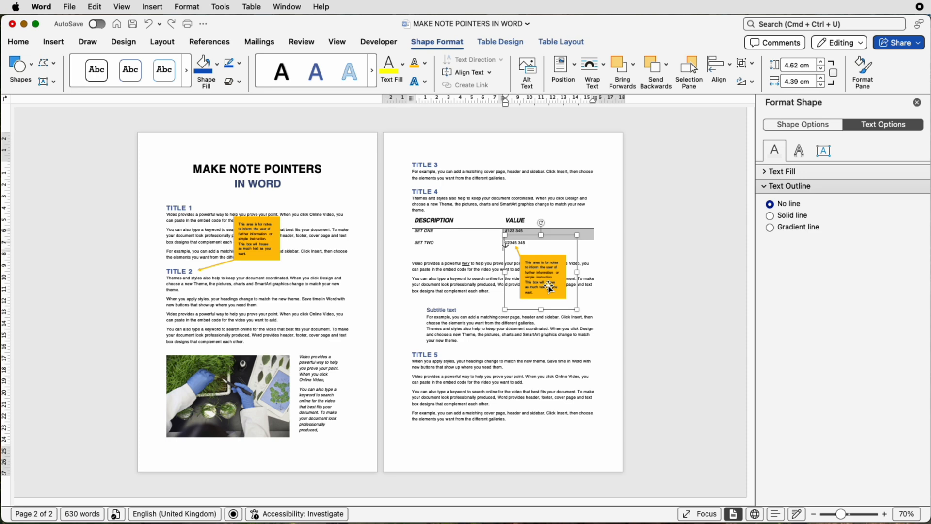
- Place a third note copy into page 2's Title 5 section, then deselect it
drag(540, 280, 463, 395)
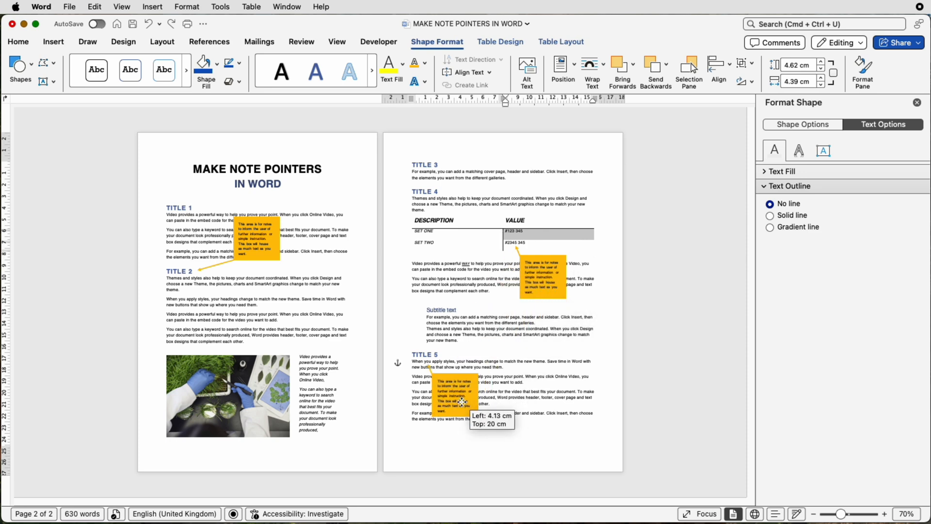
drag(460, 401, 457, 422)
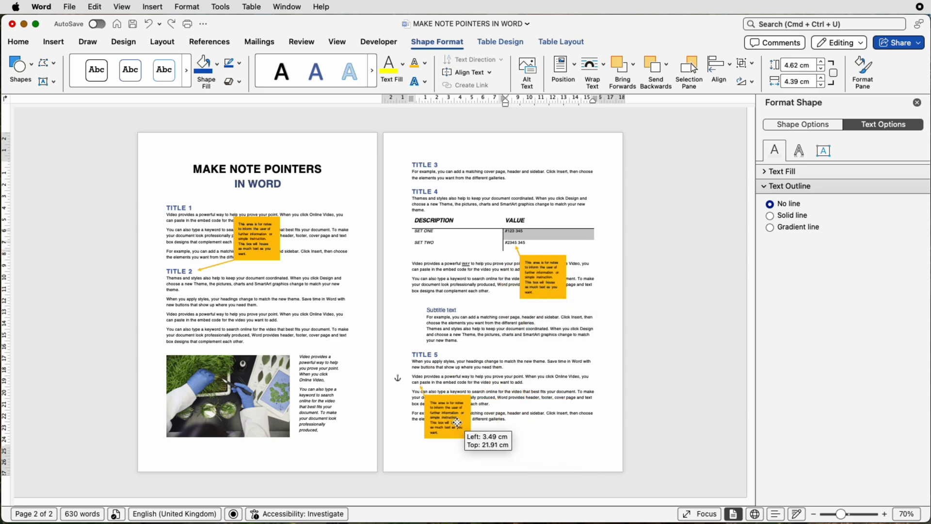
click(750, 63)
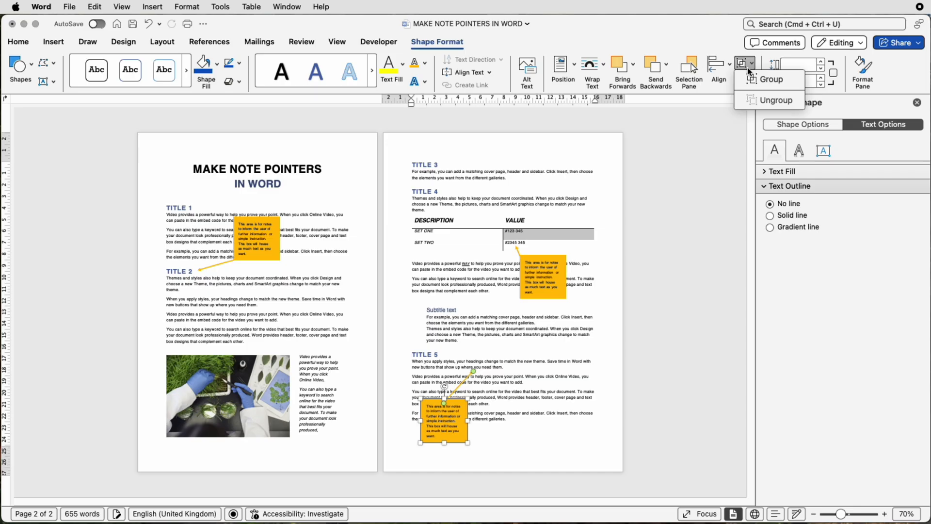
click(613, 308)
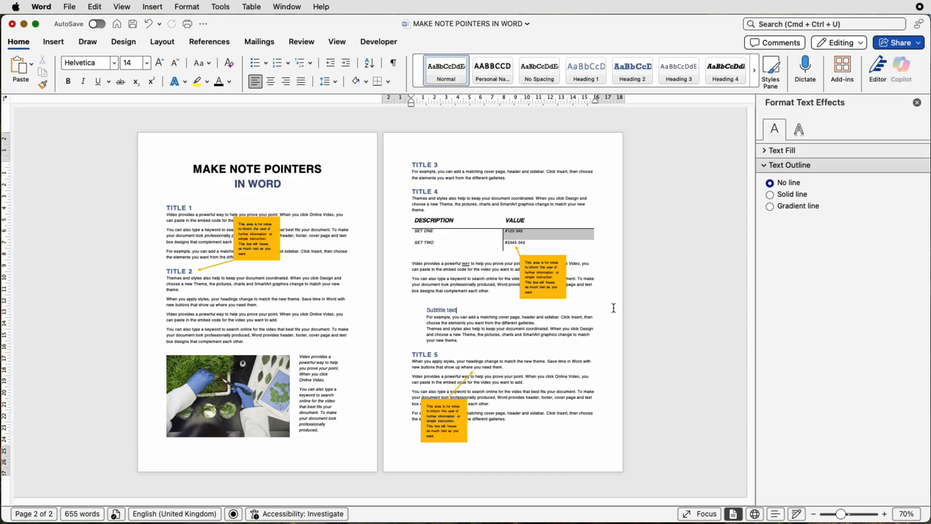